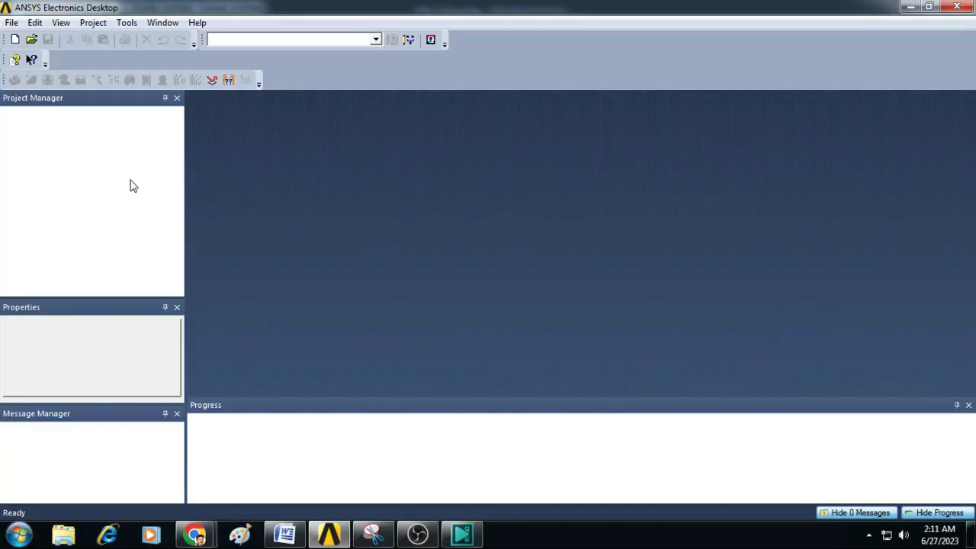
pyautogui.moveTo(110, 168)
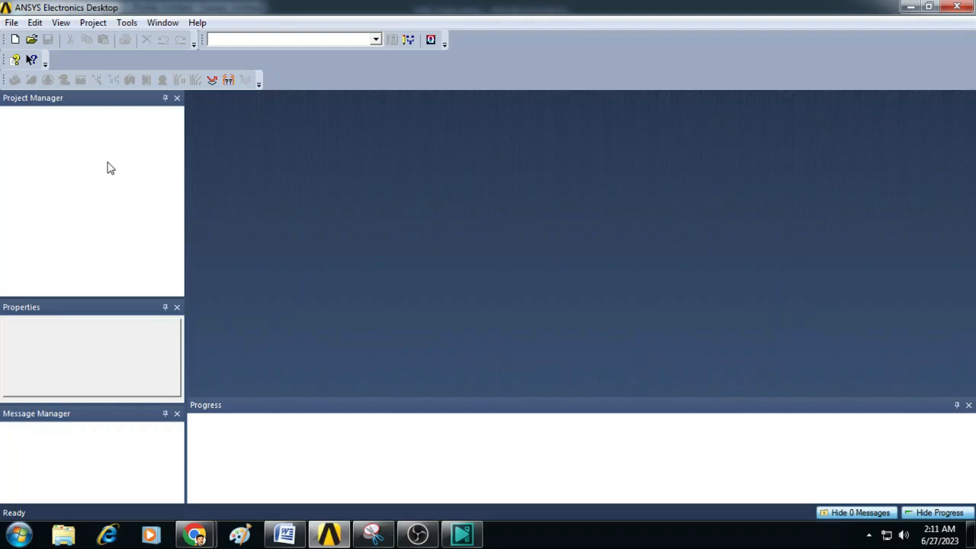
# Create a new project and rename it to 'Charge simulation'.
pyautogui.click(12, 22)
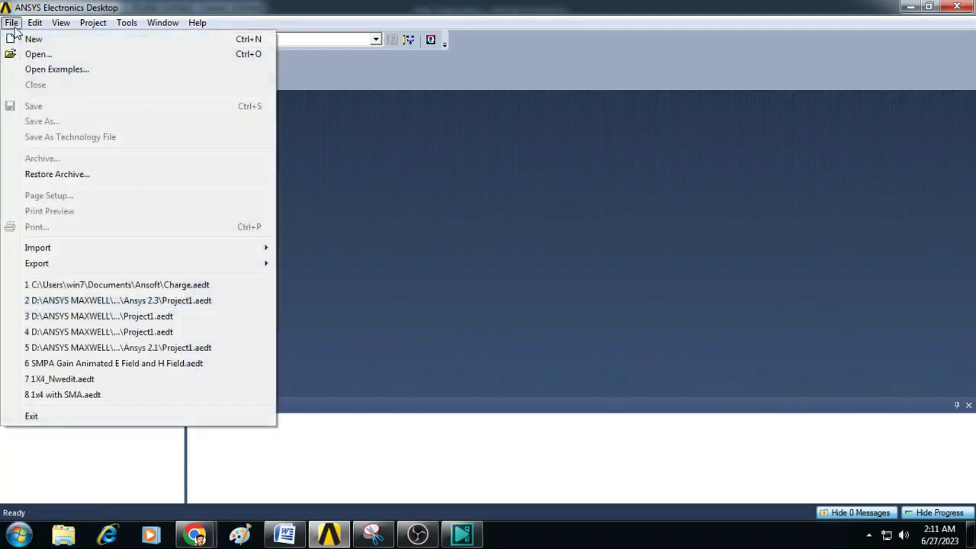
pyautogui.click(34, 39)
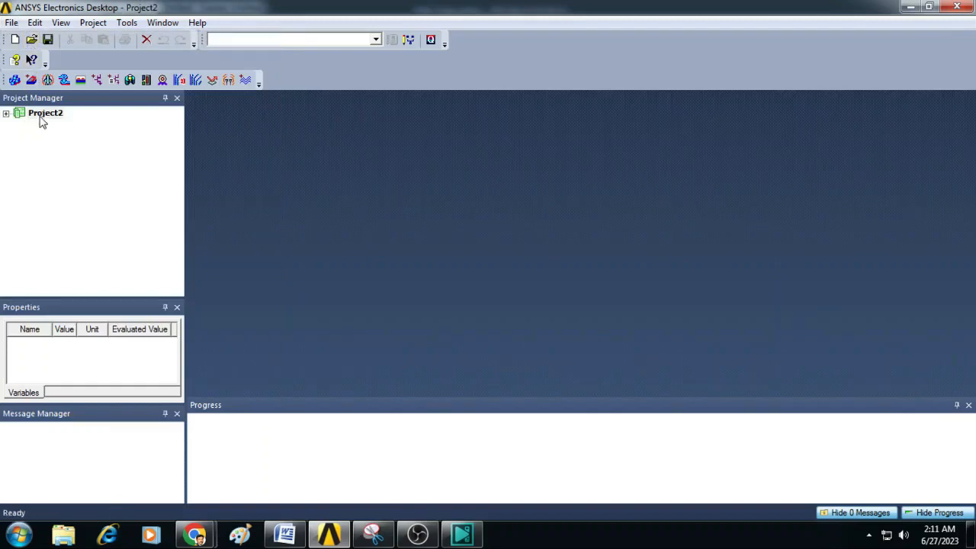
pyautogui.doubleClick(46, 113)
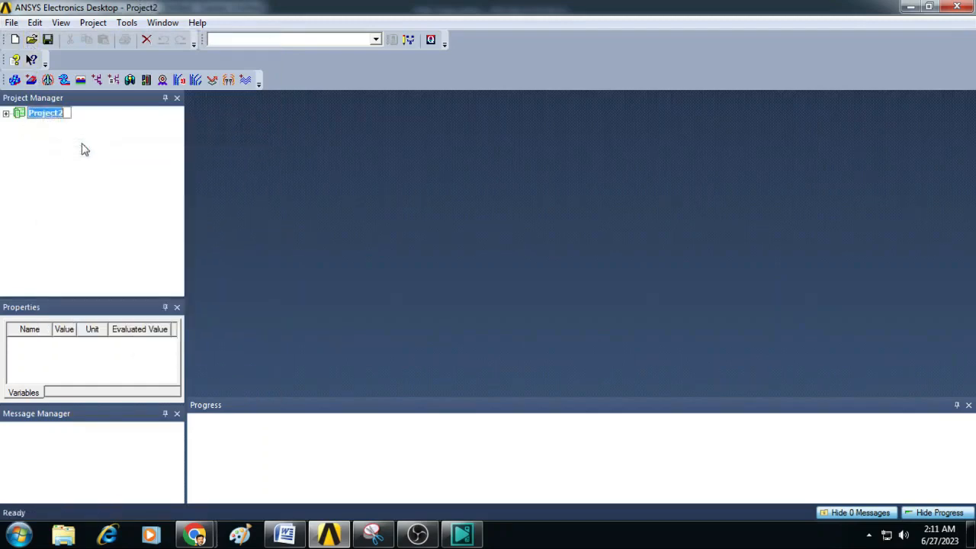
pyautogui.write('Charge simulation')
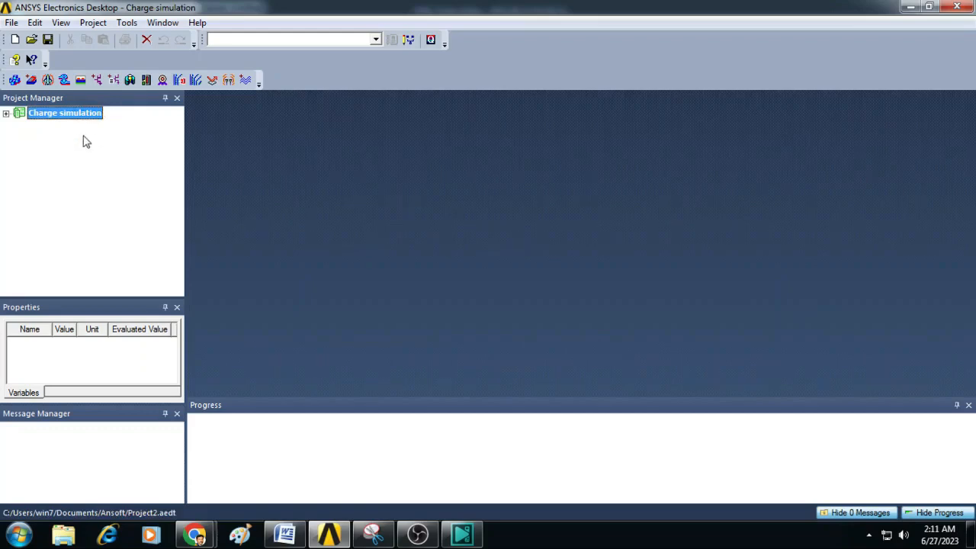
pyautogui.moveTo(129, 80)
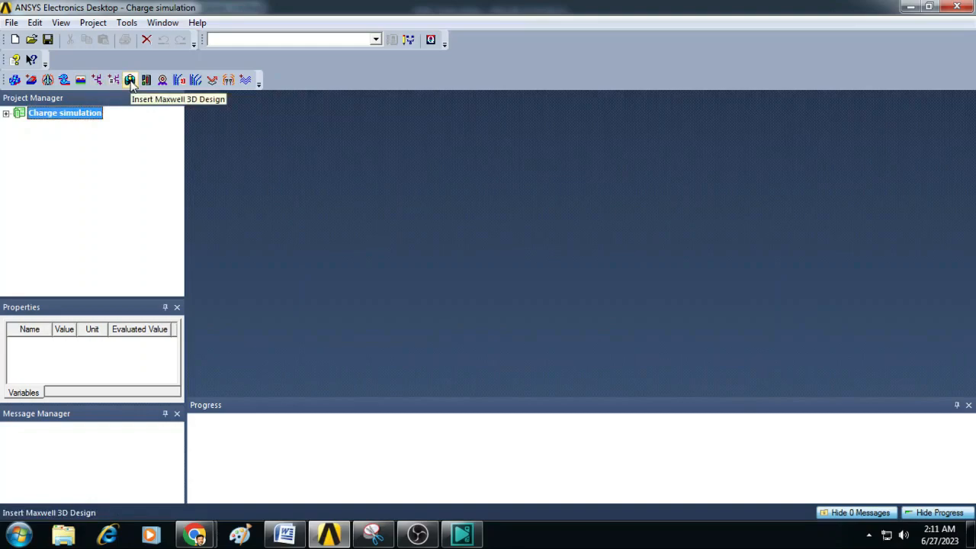
# Insert a Maxwell 3D design and set its solution type to Electrostatic.
pyautogui.click(130, 79)
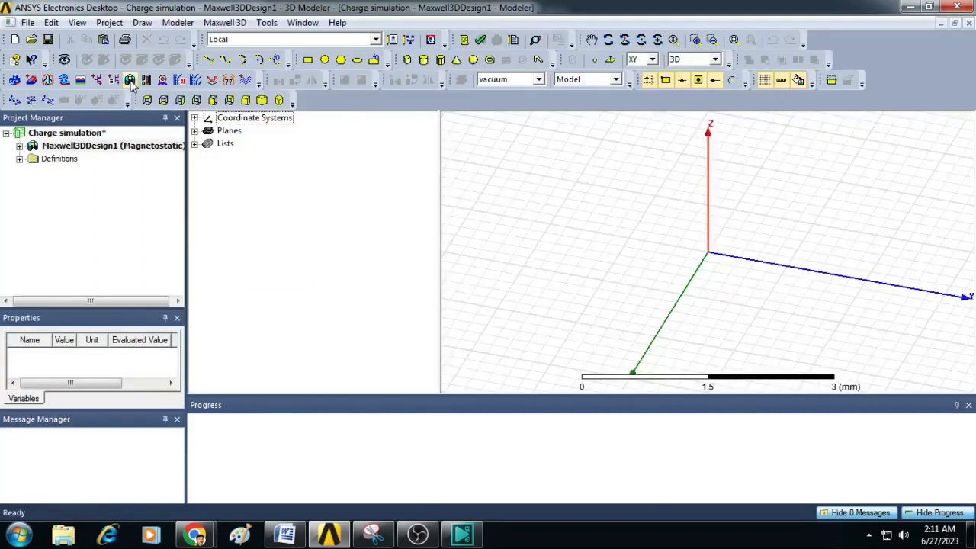
pyautogui.click(130, 79)
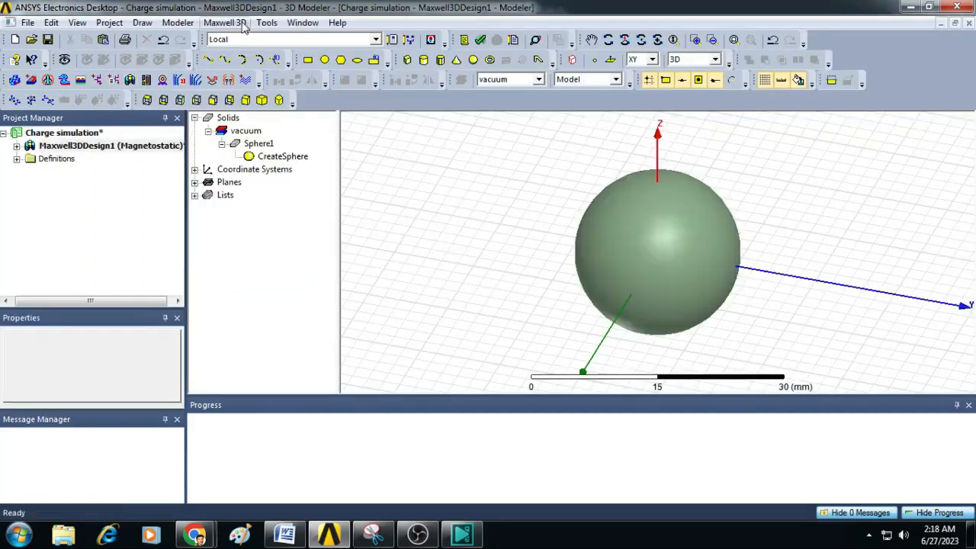
pyautogui.click(223, 22)
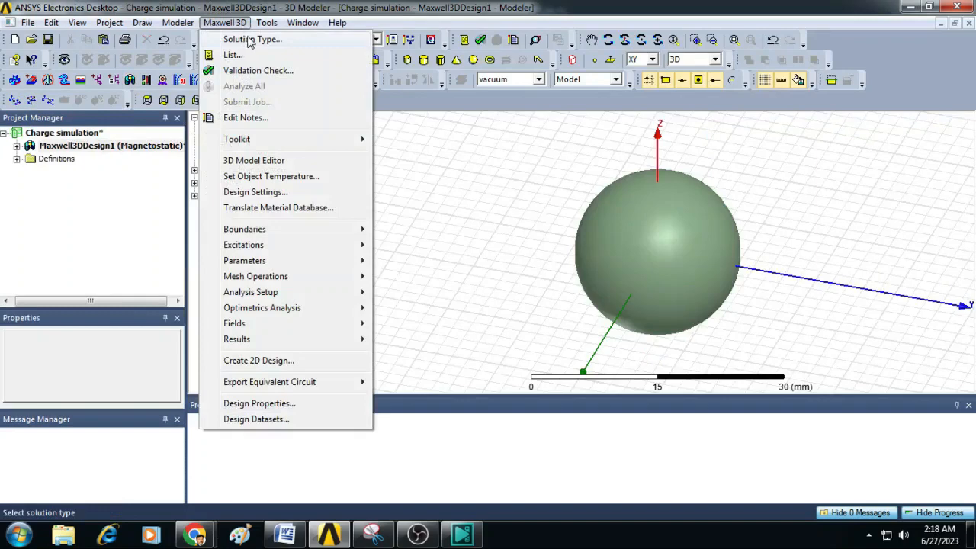
pyautogui.click(252, 39)
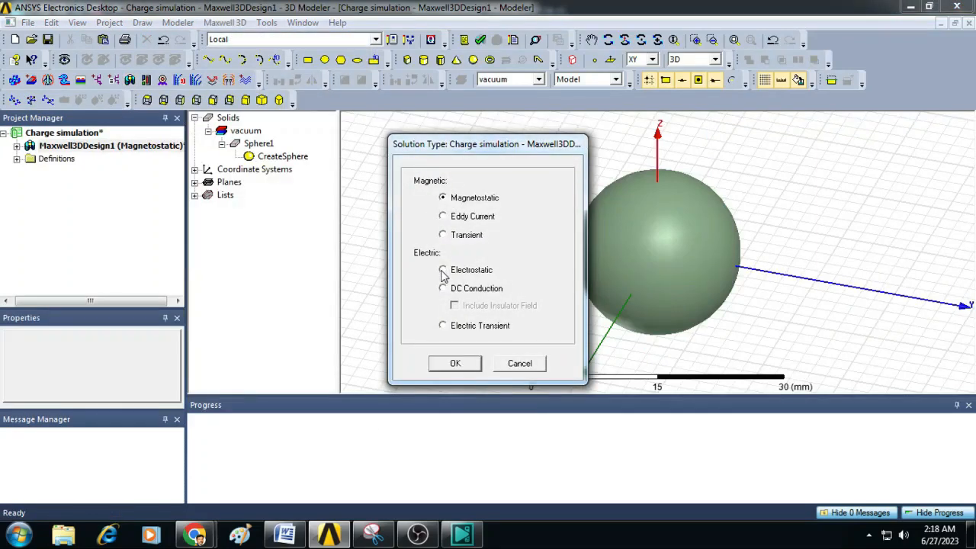
pyautogui.click(442, 268)
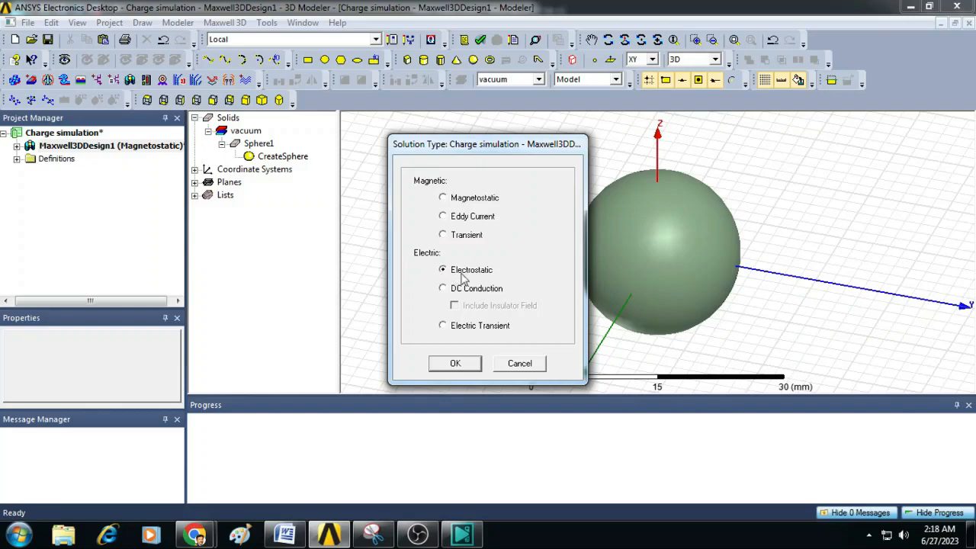
pyautogui.moveTo(480, 352)
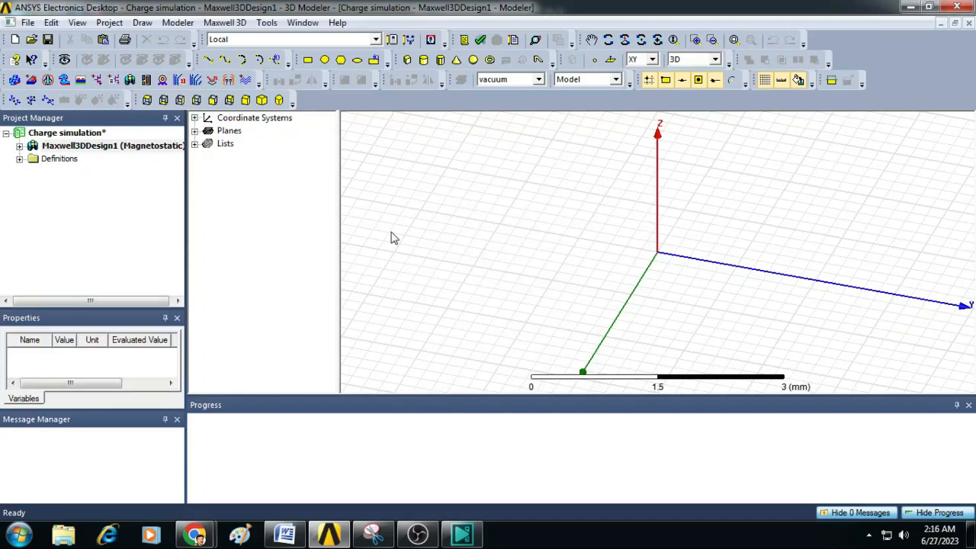
pyautogui.moveTo(472, 61)
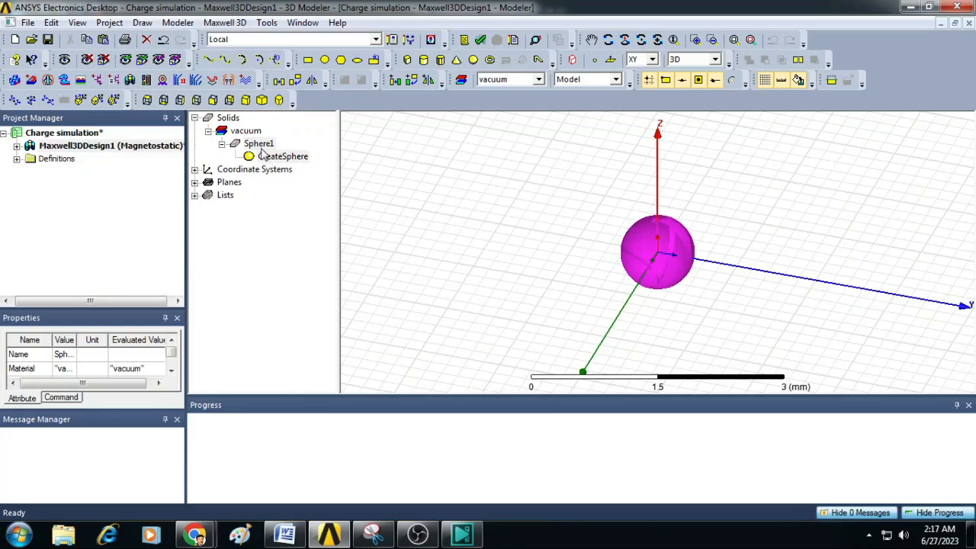
# Edit the sphere's CreateSphere parameters to give it a 10 mm radius.
pyautogui.doubleClick(287, 156)
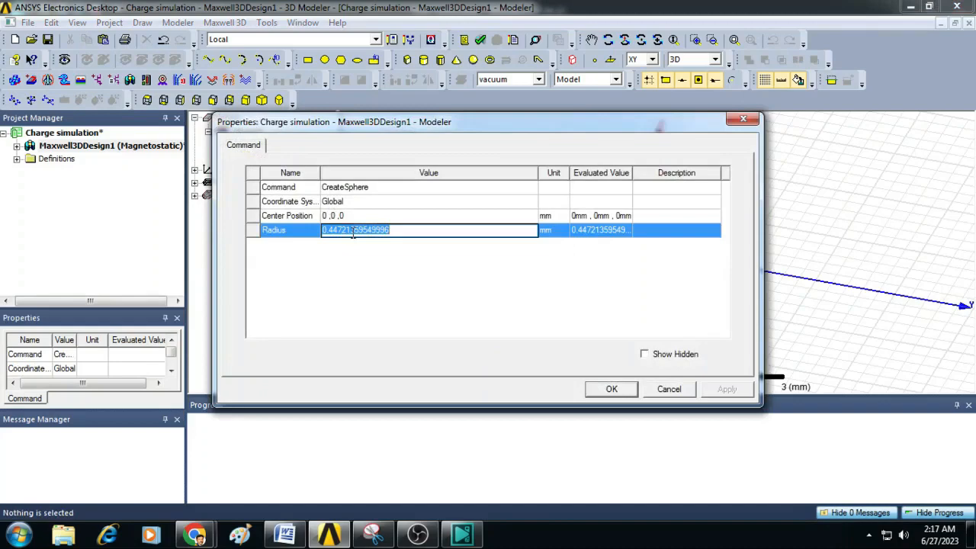
pyautogui.write('10')
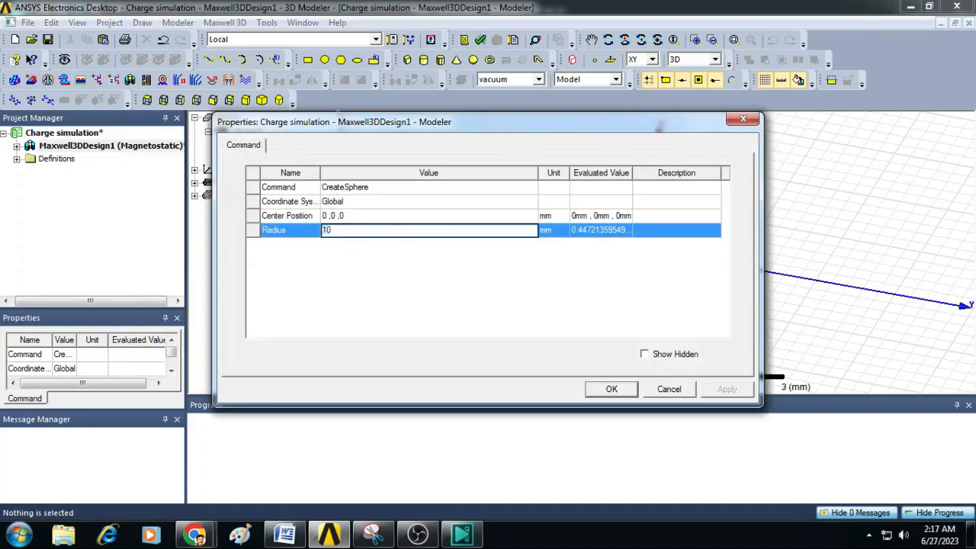
pyautogui.click(725, 389)
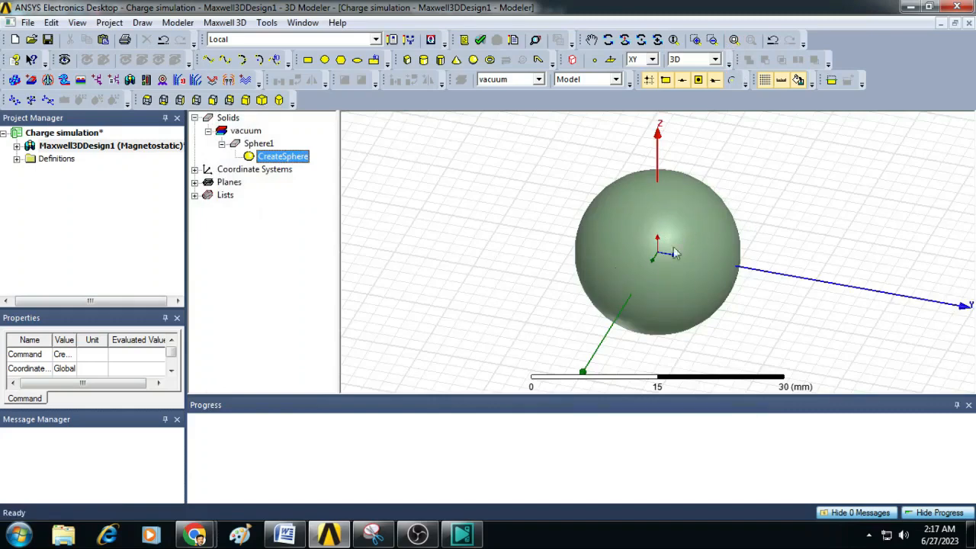
pyautogui.moveTo(628, 238)
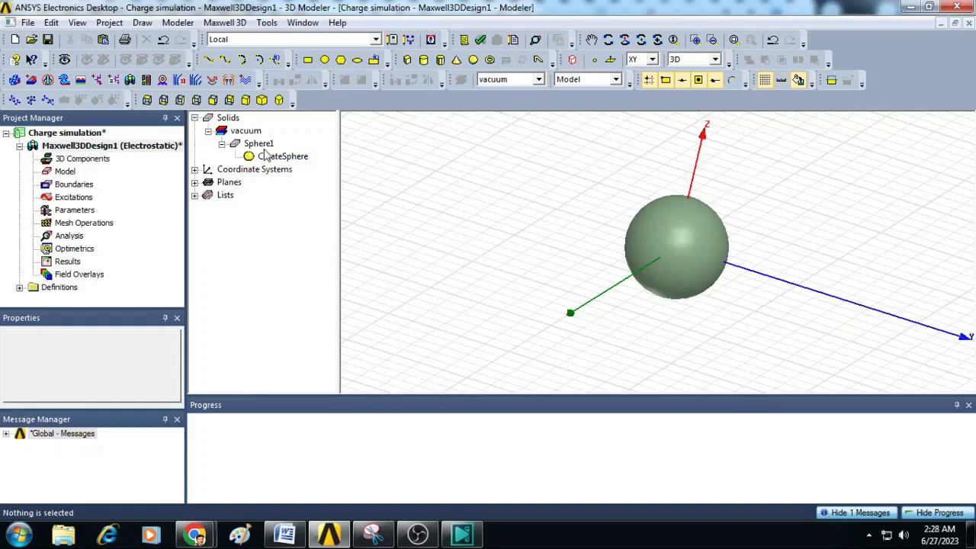
# Assign Sphere1 a charge excitation Charge1 of 1e-9 C.
pyautogui.rightClick(257, 143)
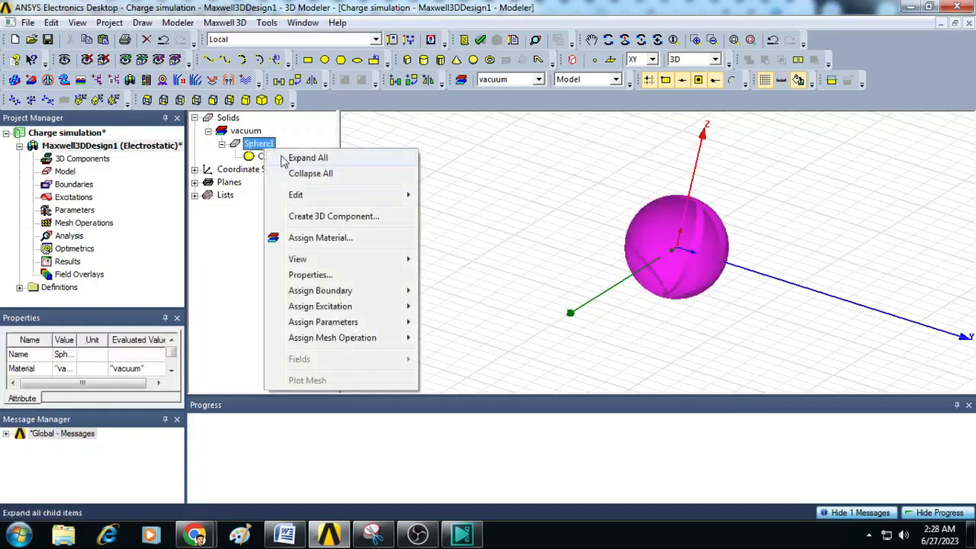
pyautogui.moveTo(320, 305)
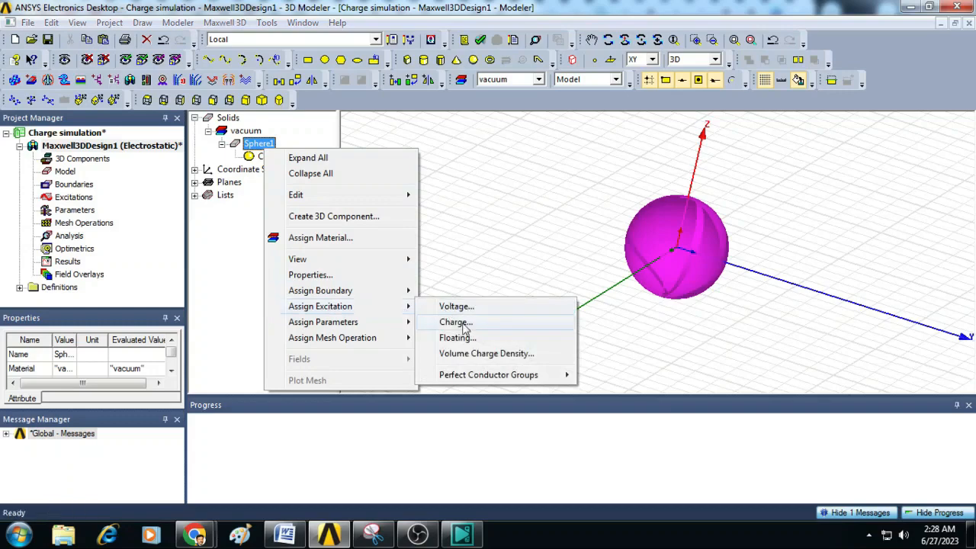
pyautogui.click(455, 320)
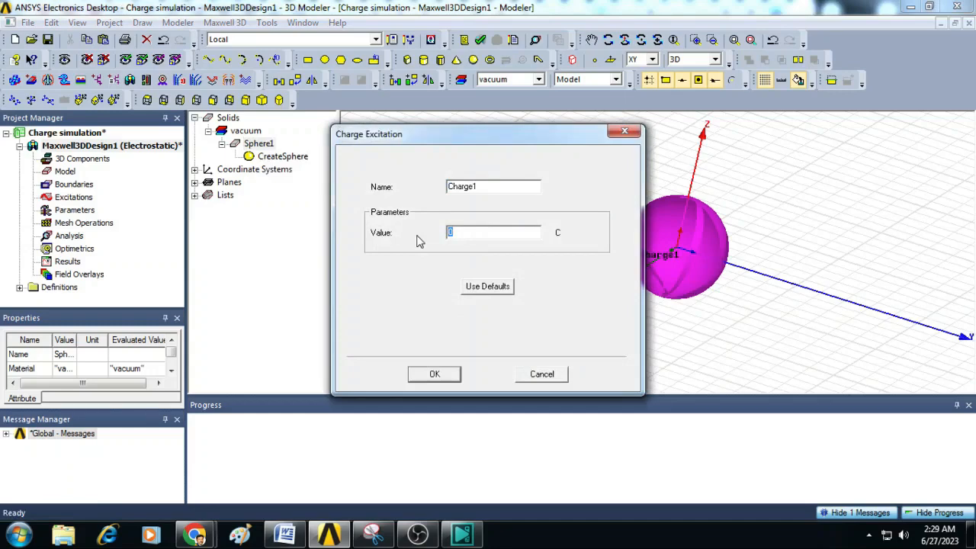
pyautogui.write('1')
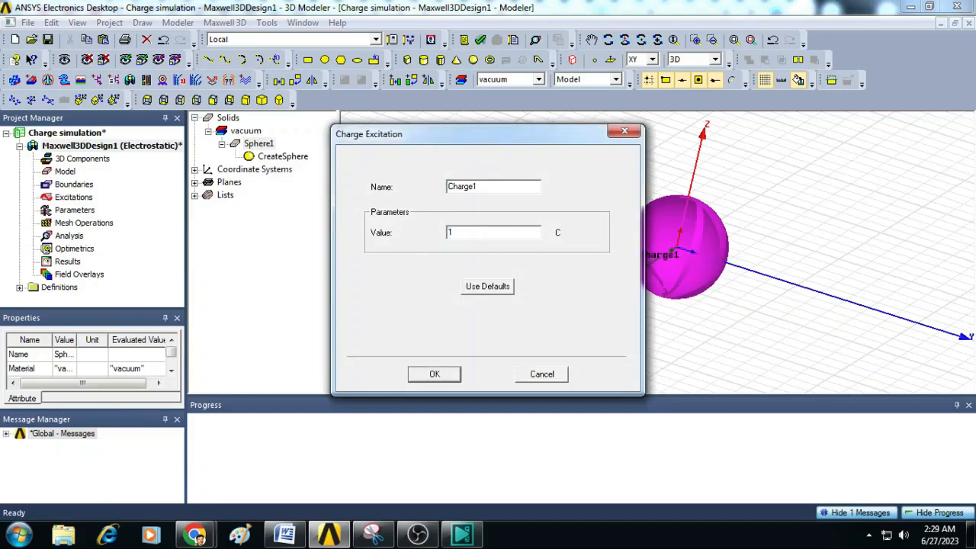
pyautogui.write('e-9')
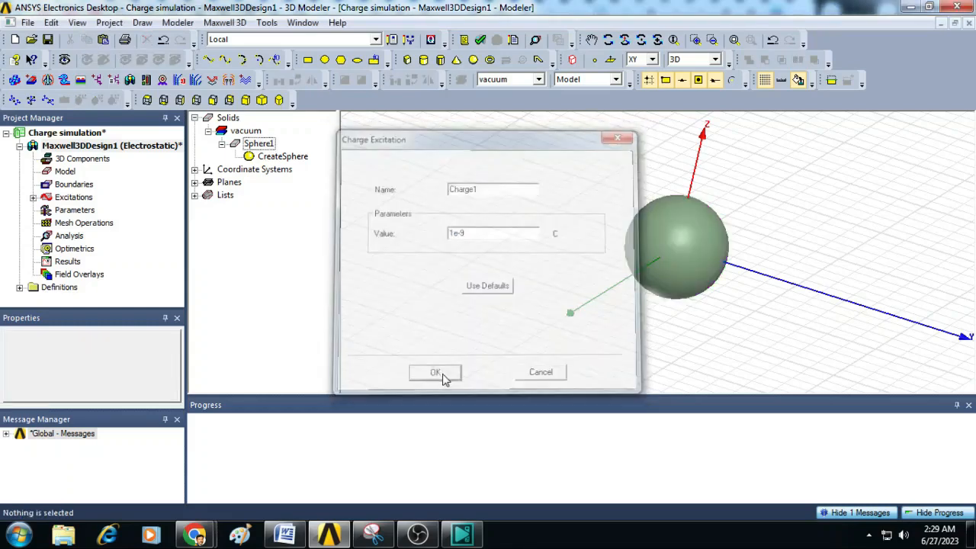
pyautogui.click(435, 372)
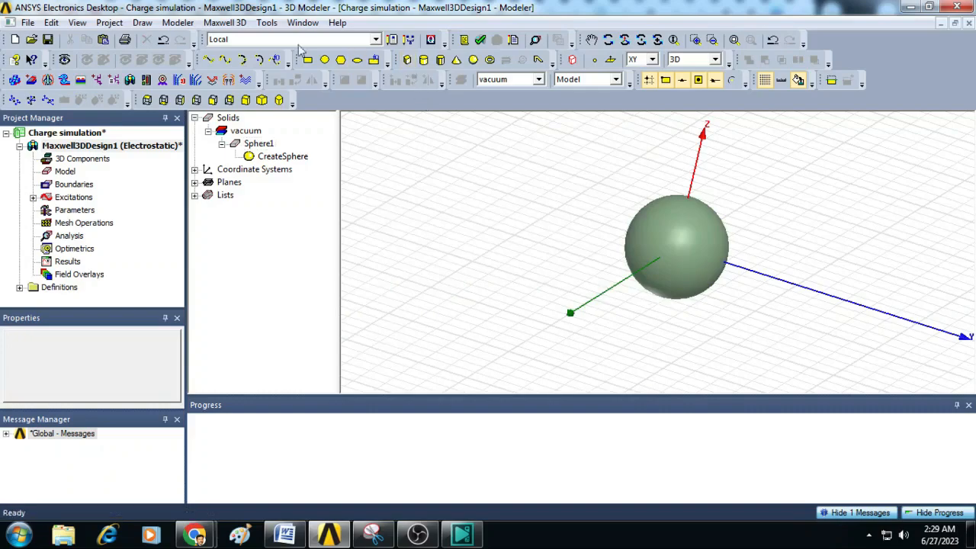
# Draw a vacuum region with 50 mm absolute-offset padding around the sphere.
pyautogui.click(142, 23)
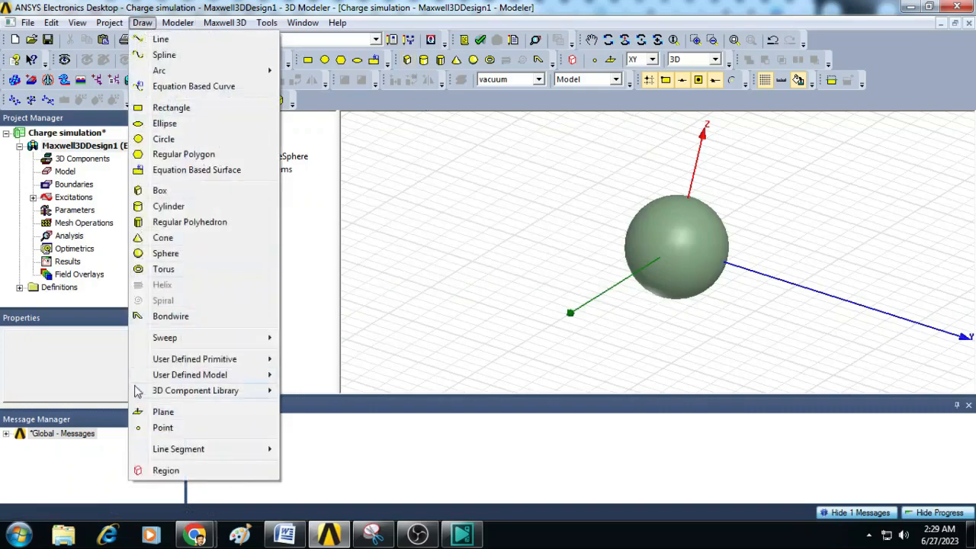
pyautogui.click(165, 469)
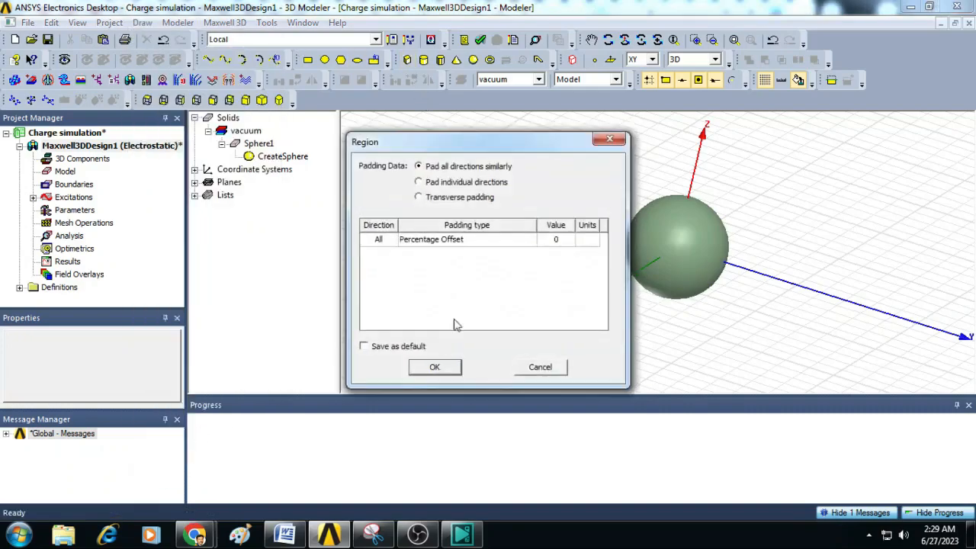
pyautogui.moveTo(476, 243)
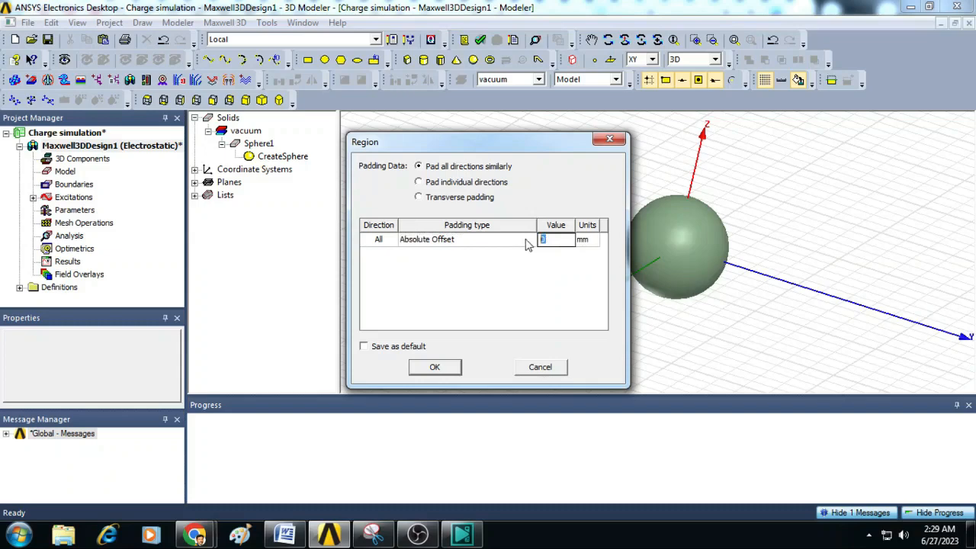
pyautogui.write('50')
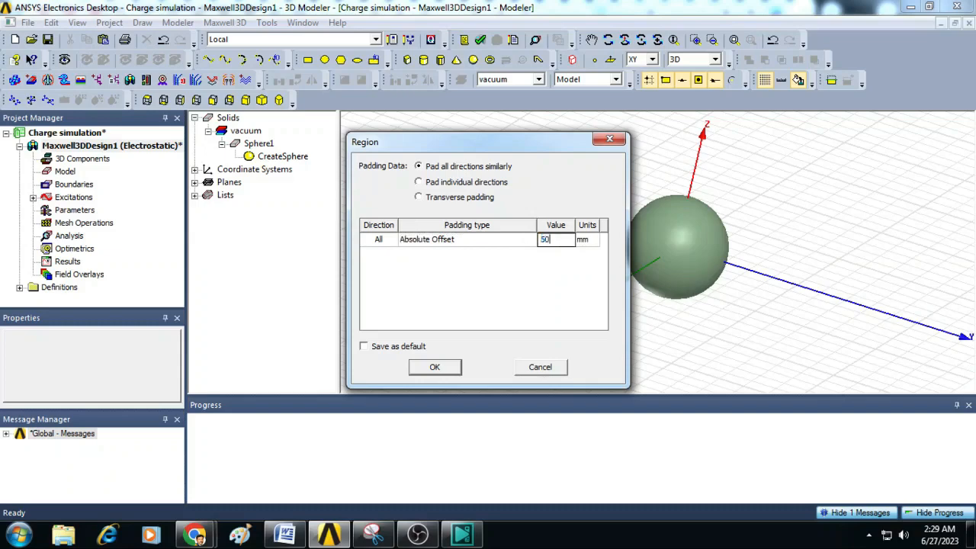
pyautogui.moveTo(480, 426)
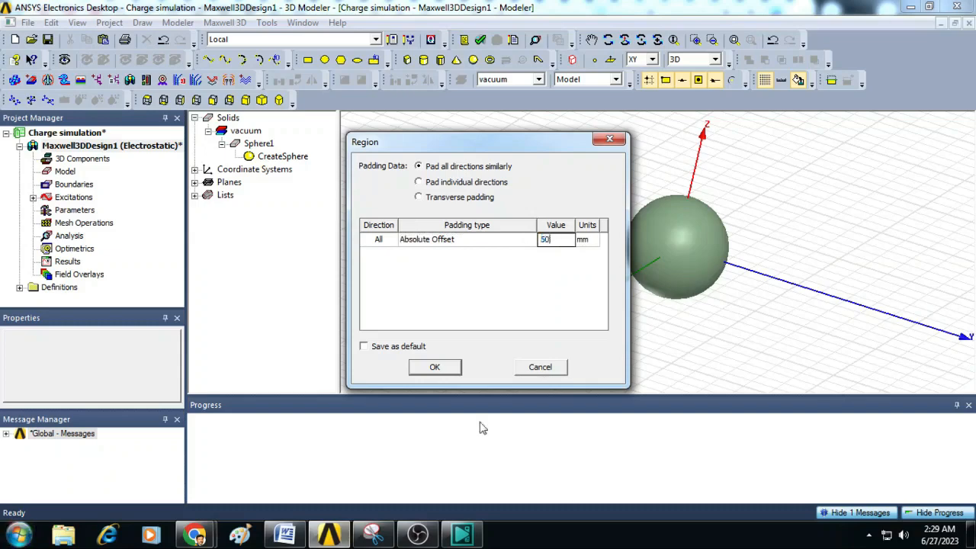
pyautogui.click(434, 366)
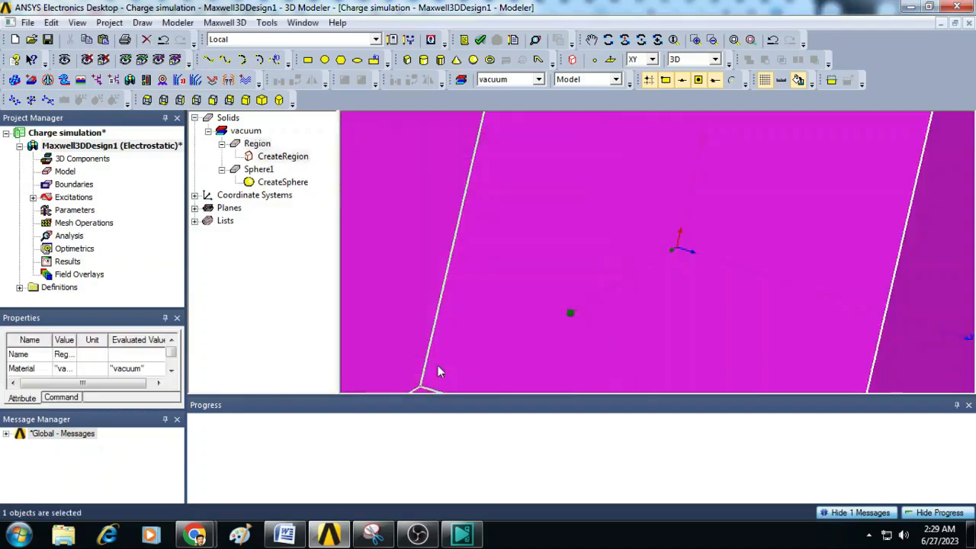
pyautogui.click(733, 39)
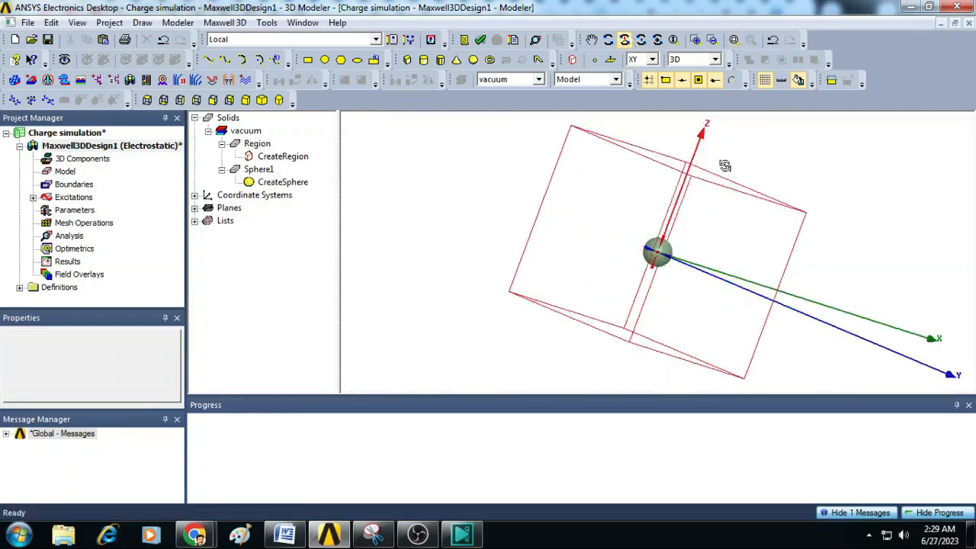
pyautogui.moveTo(724, 167); pyautogui.dragTo(678, 217)
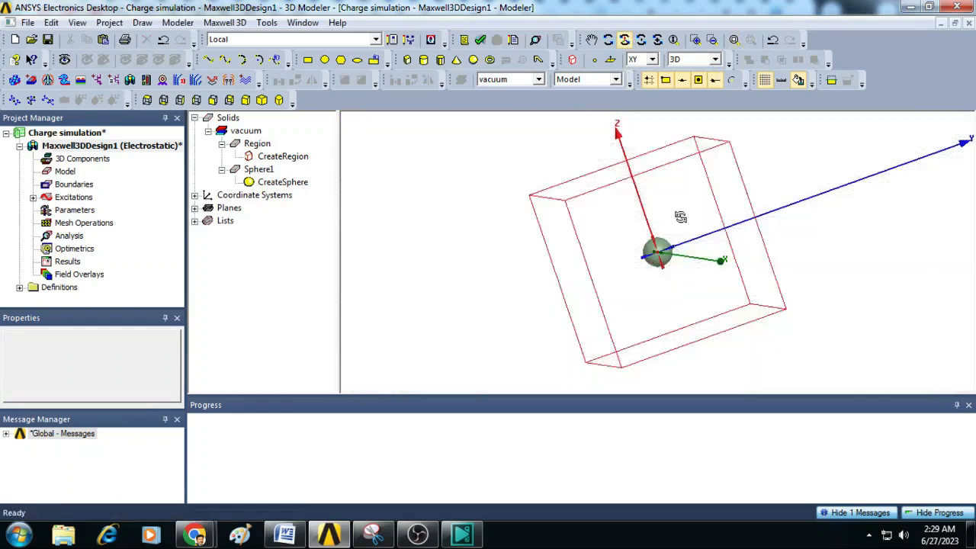
# Assign the region a voltage excitation Voltage1 of 0 mV.
pyautogui.click(256, 143)
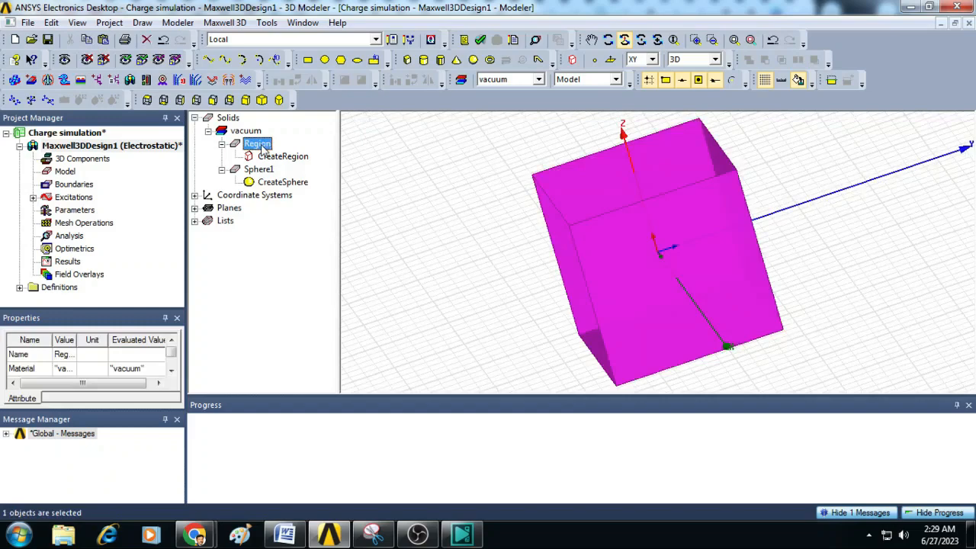
pyautogui.rightClick(256, 143)
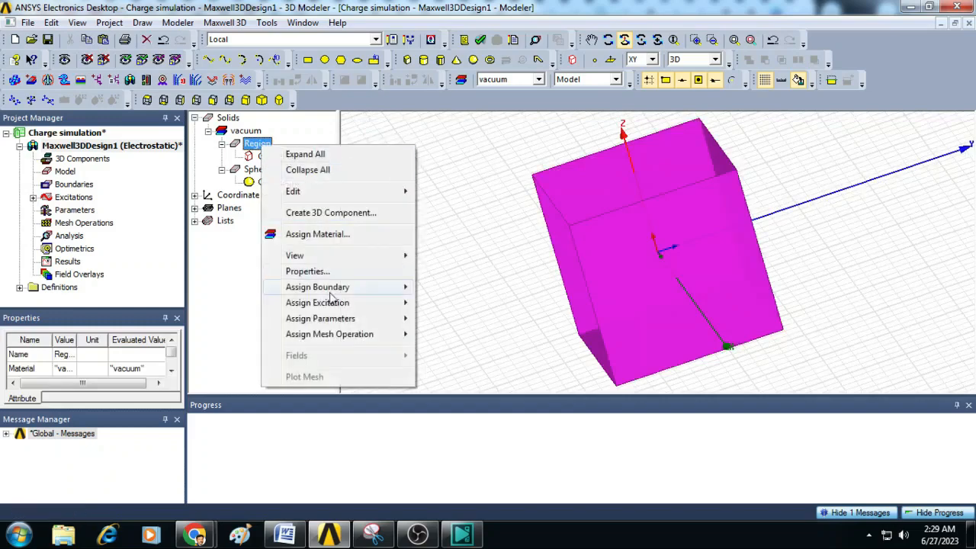
pyautogui.moveTo(318, 302)
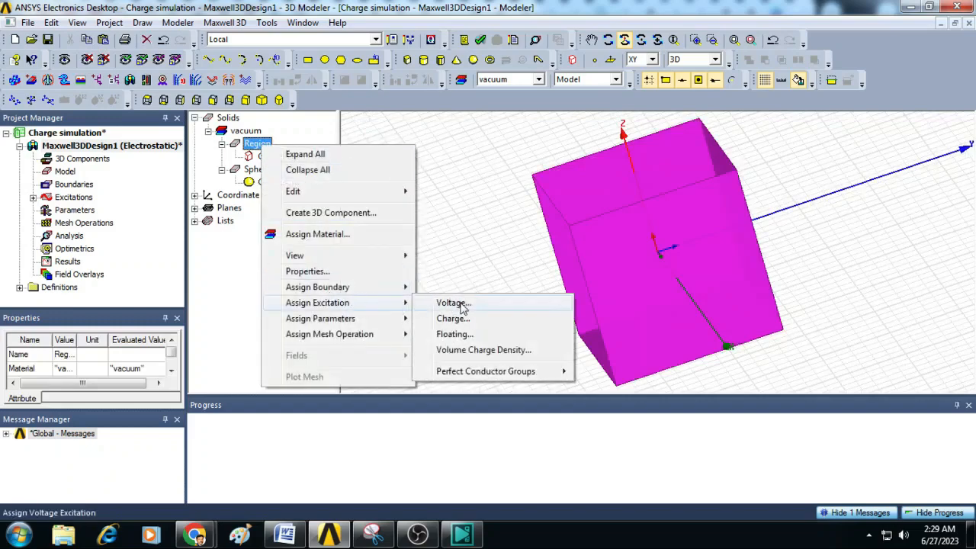
pyautogui.click(451, 302)
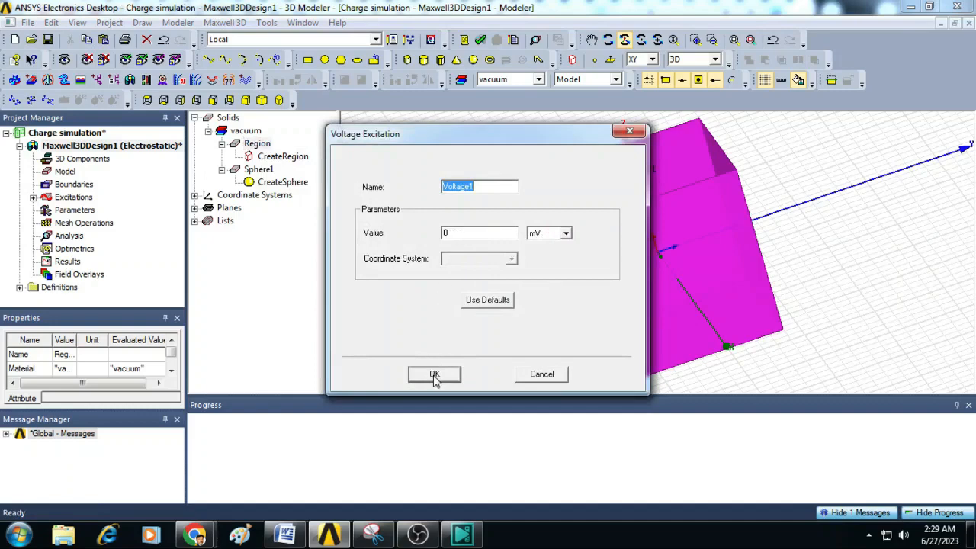
pyautogui.click(433, 373)
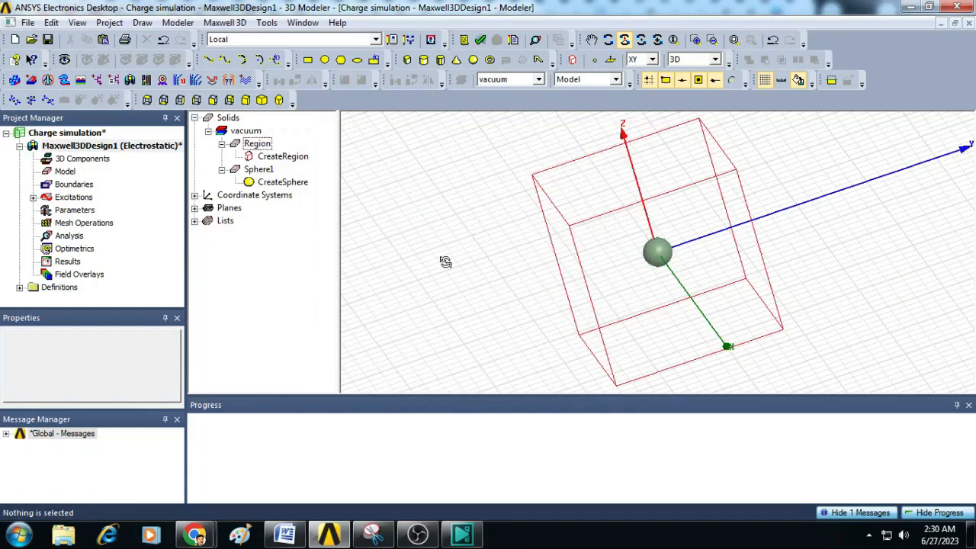
# Add solution setup Setup1 with 50 maximum passes and 0.01 percent error.
pyautogui.click(70, 235)
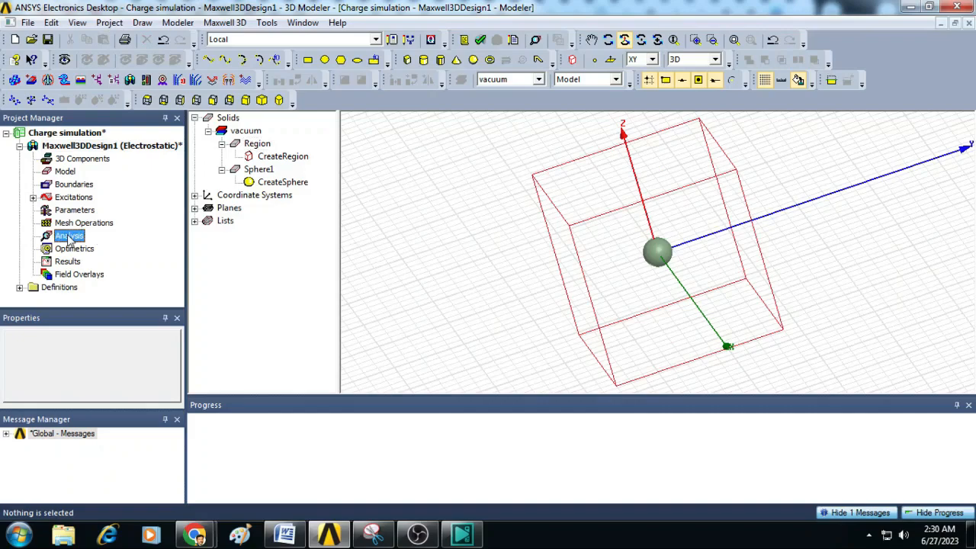
pyautogui.rightClick(69, 235)
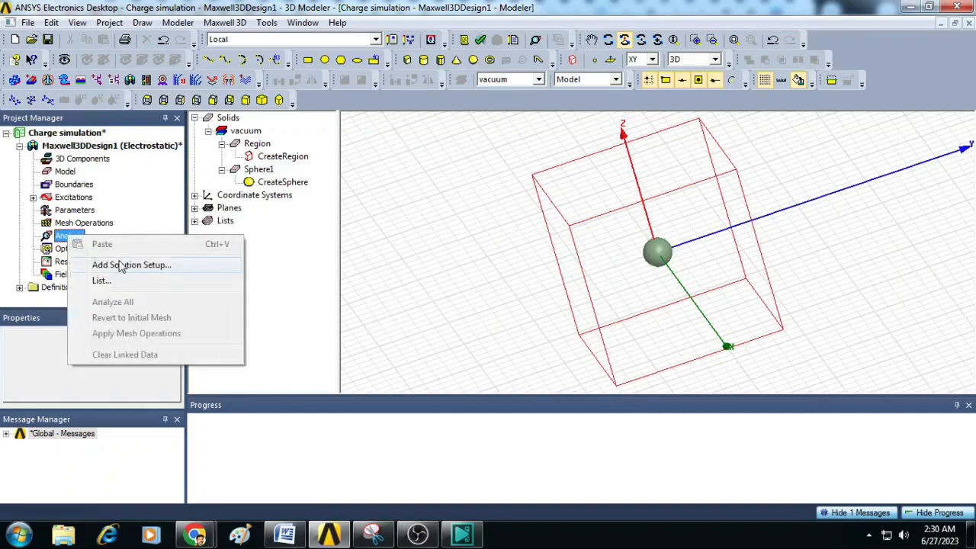
pyautogui.click(131, 266)
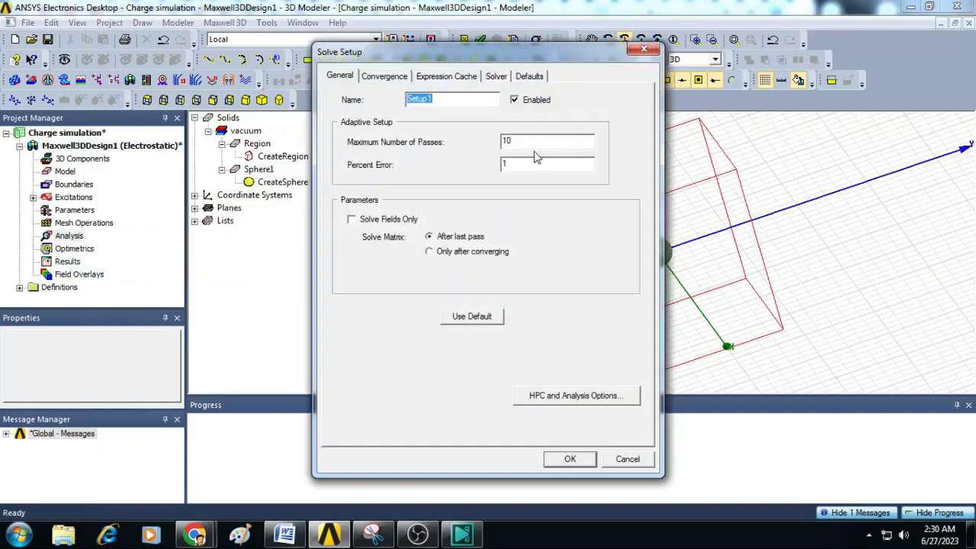
pyautogui.click(546, 140)
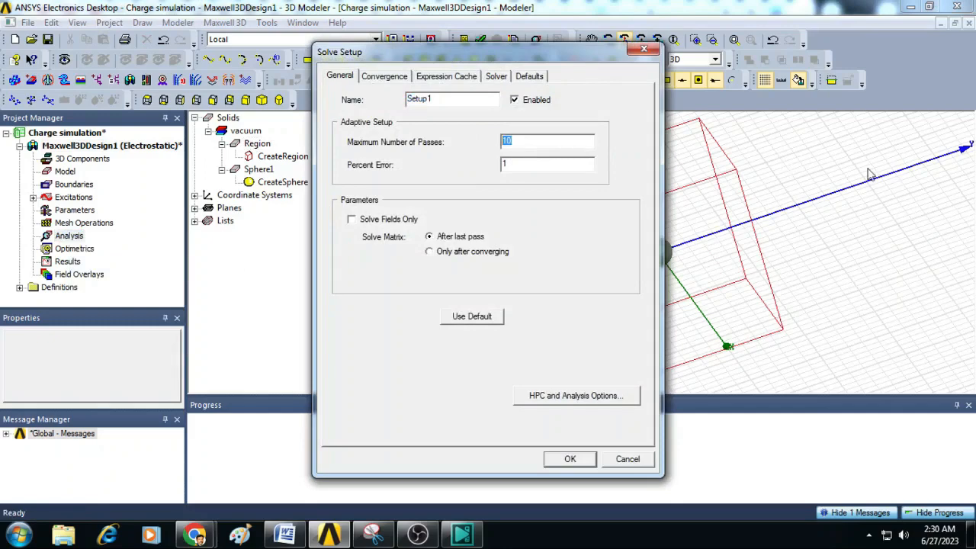
pyautogui.write('50')
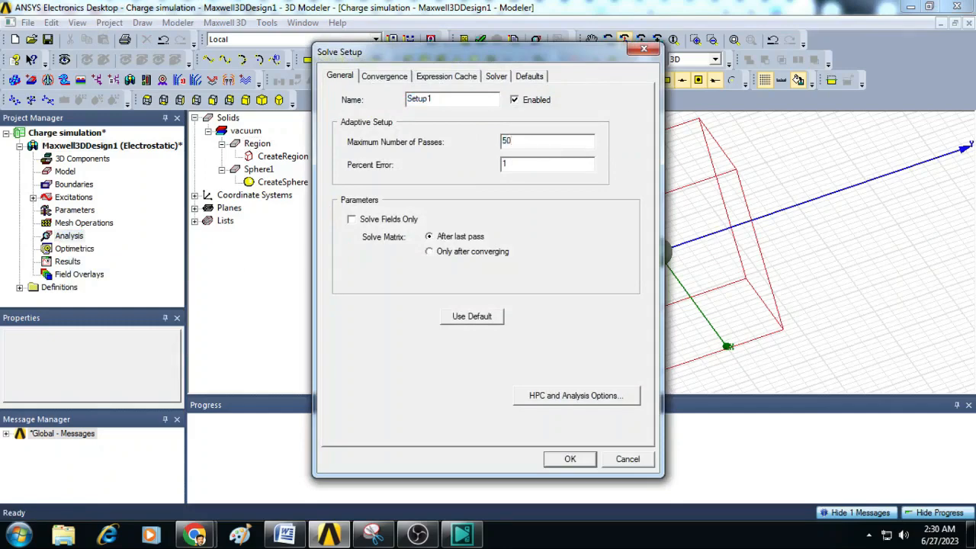
pyautogui.click(546, 163)
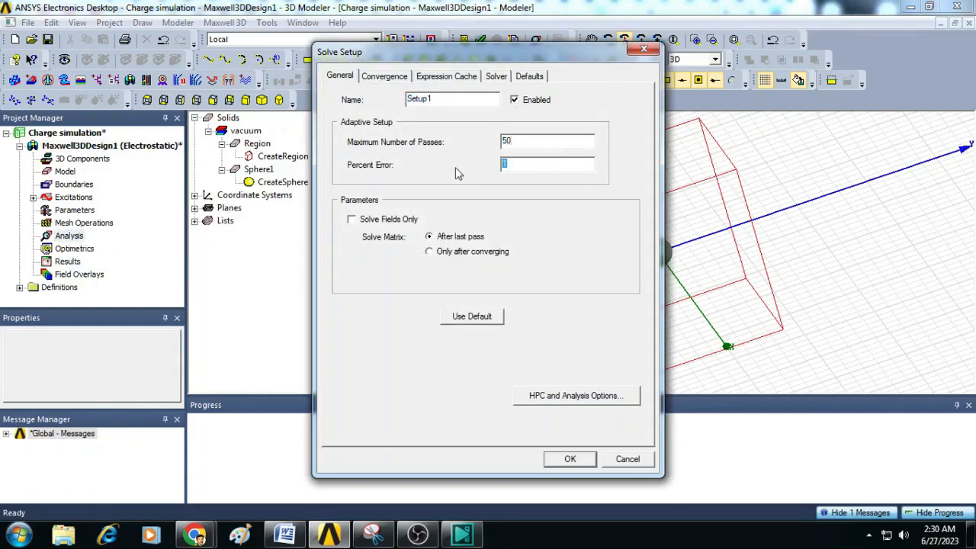
pyautogui.write('0.0')
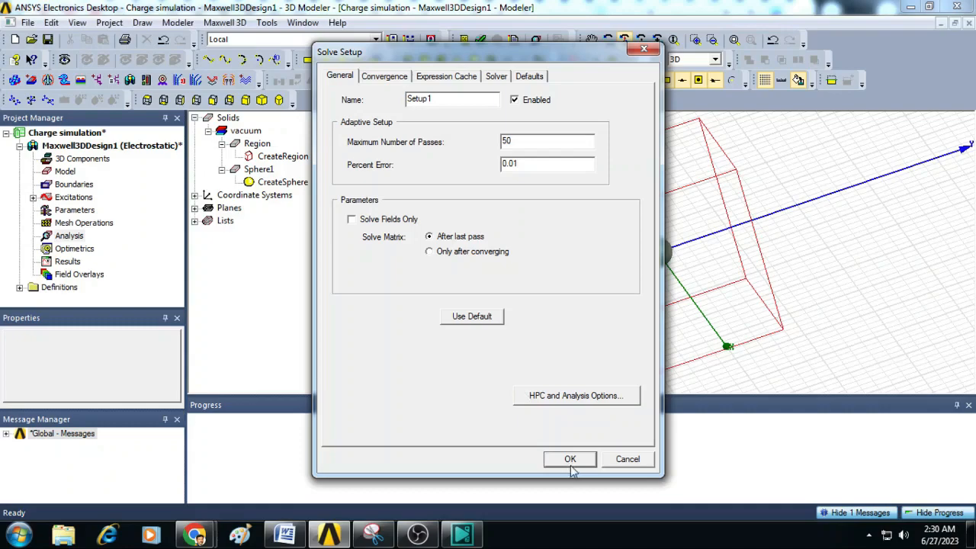
pyautogui.click(570, 457)
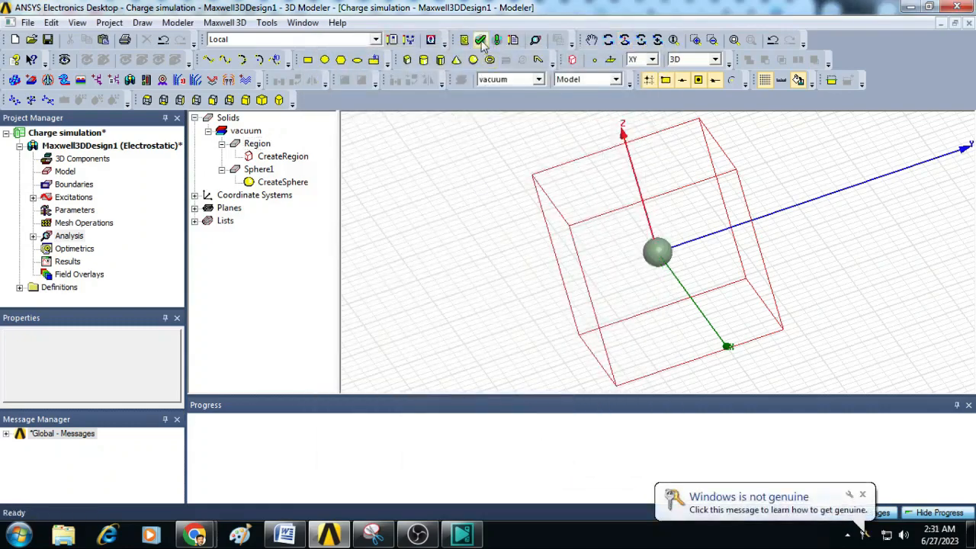
# Run a design validation check and close the all-passing results.
pyautogui.click(482, 40)
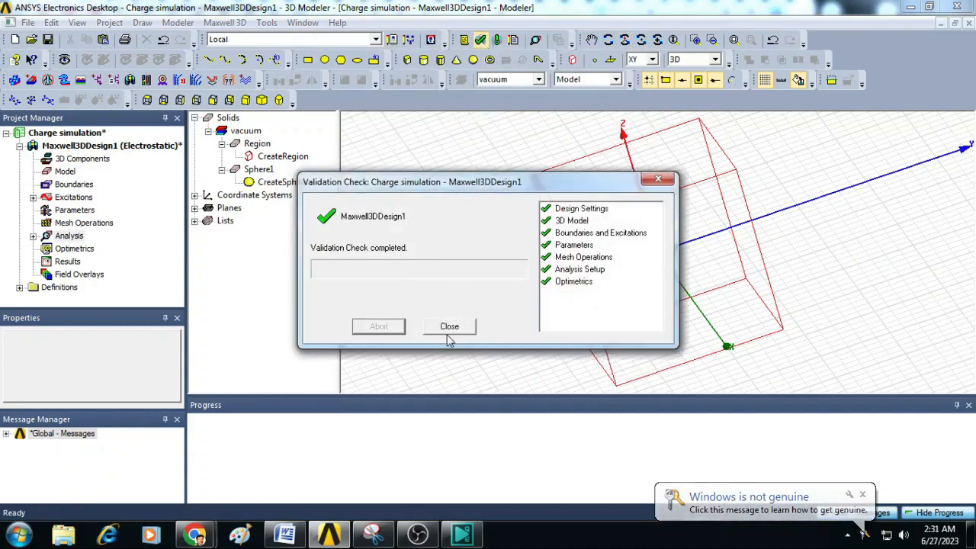
pyautogui.moveTo(389, 297)
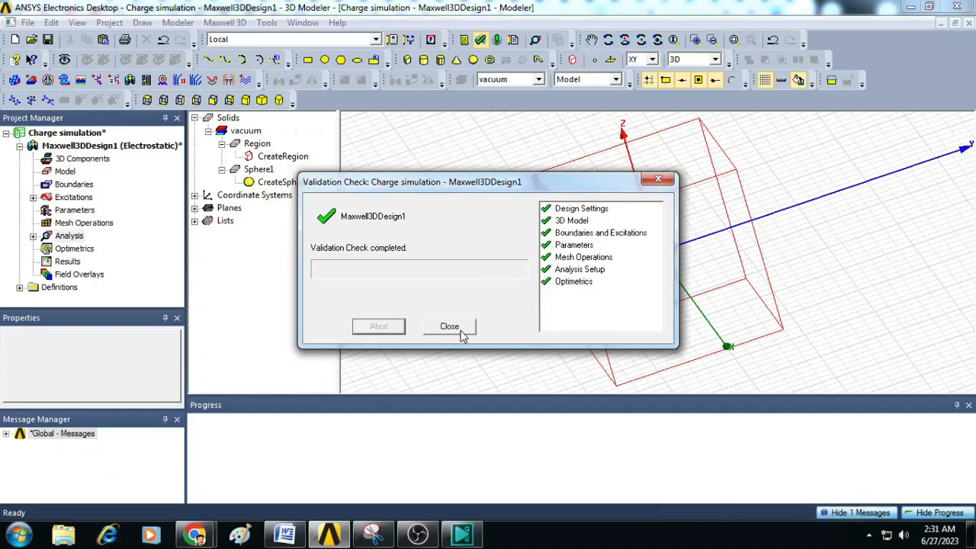
pyautogui.click(448, 326)
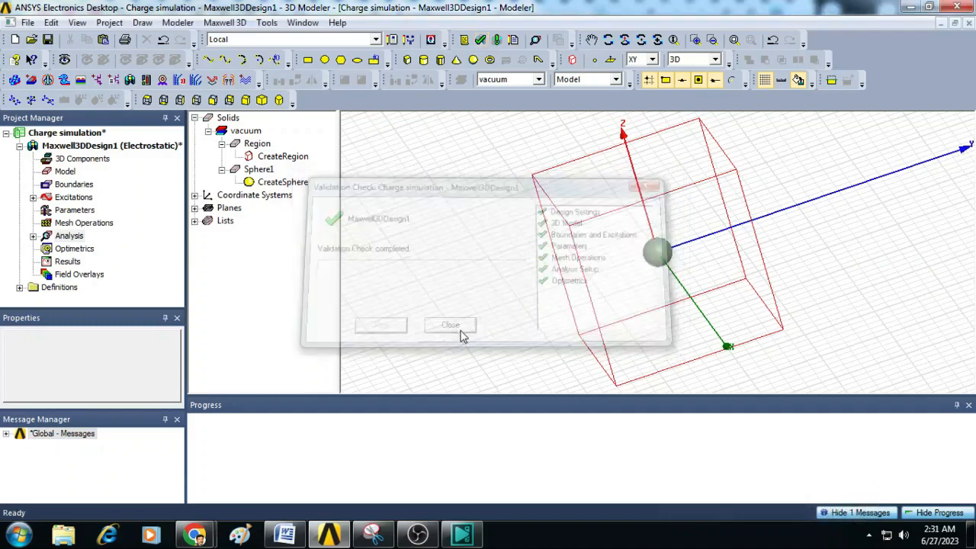
pyautogui.click(450, 325)
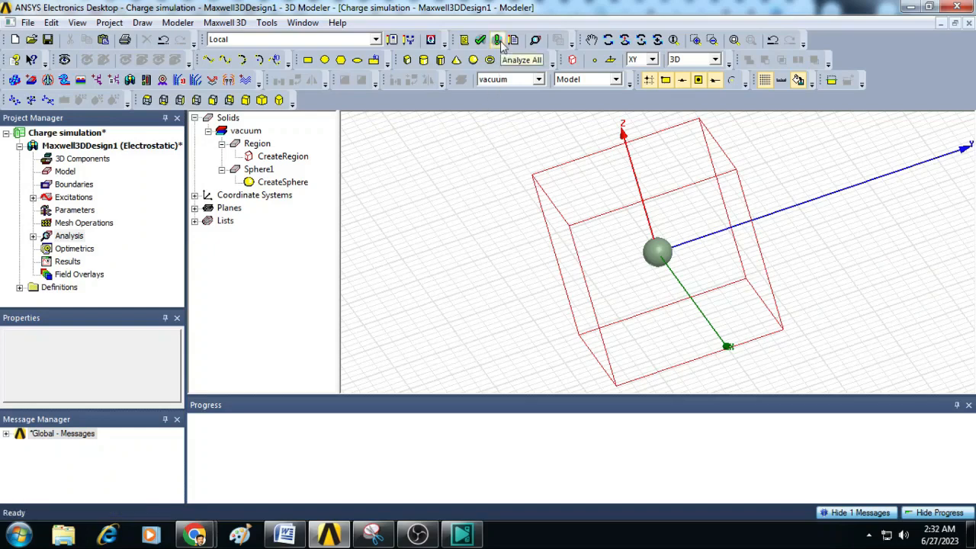
# Run Analyze All to solve the electrostatic model to normal completion.
pyautogui.click(497, 39)
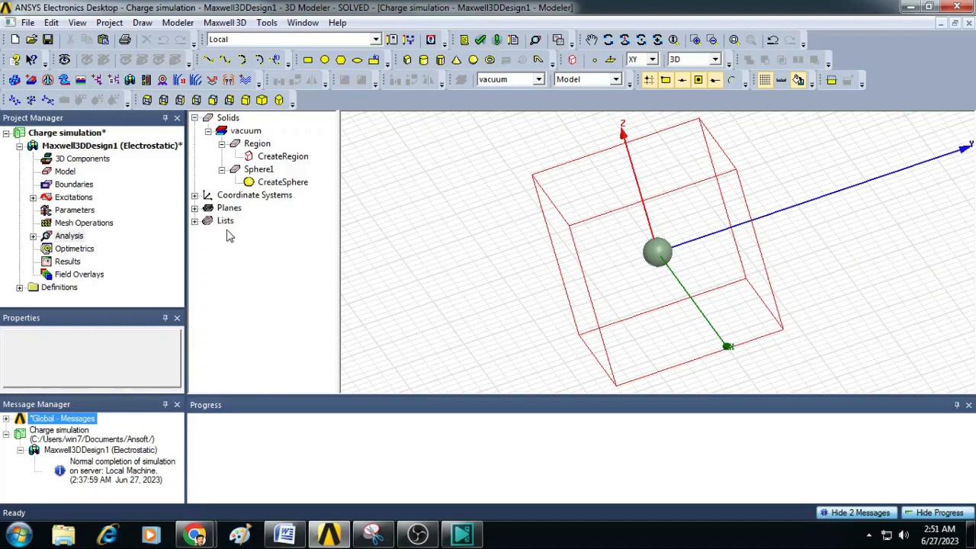
# Plot Mag_E electric field magnitude on the Global:YZ plane.
pyautogui.click(195, 208)
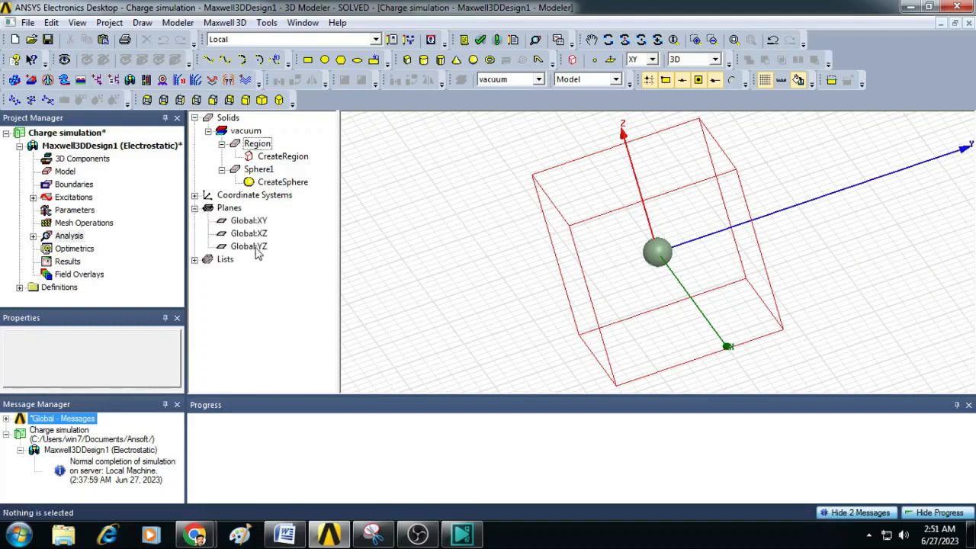
pyautogui.click(249, 246)
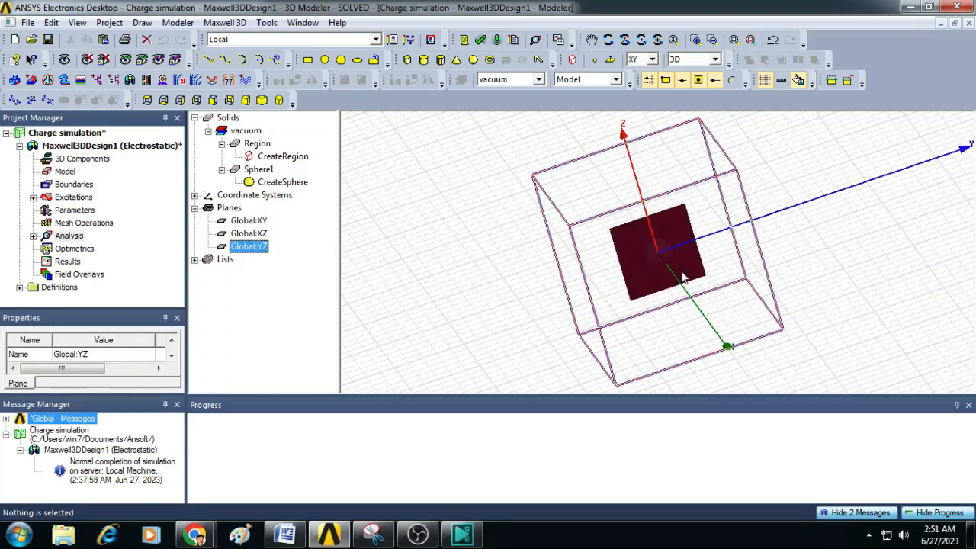
pyautogui.moveTo(668, 271)
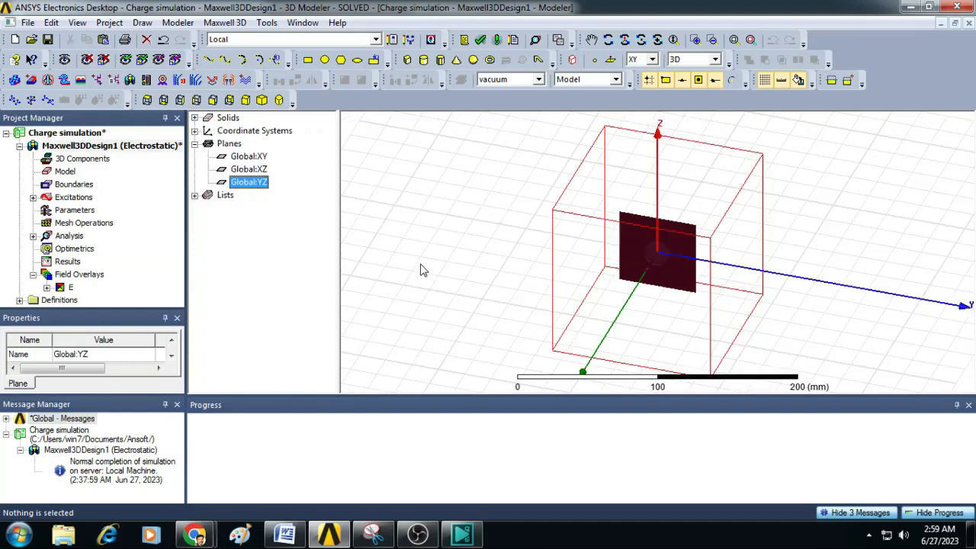
pyautogui.rightClick(424, 270)
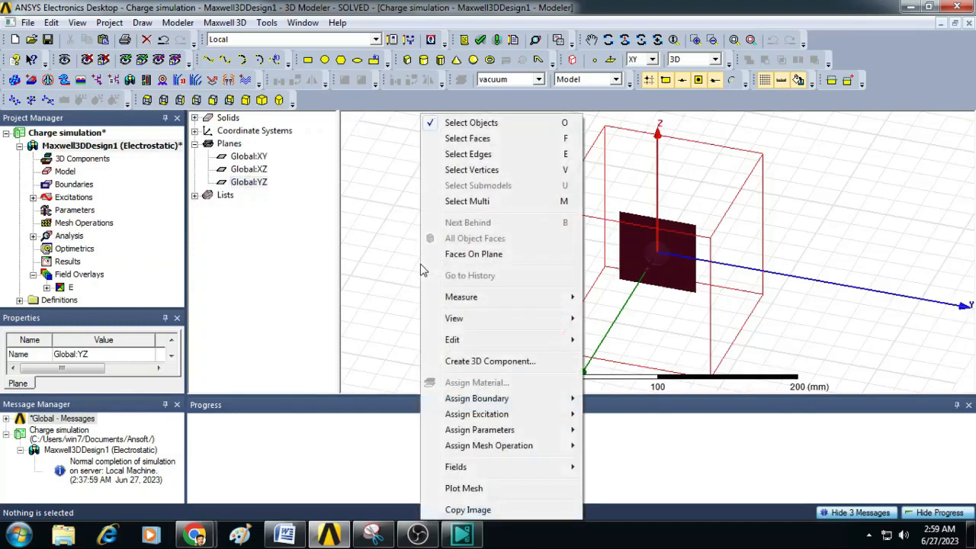
pyautogui.moveTo(478, 429)
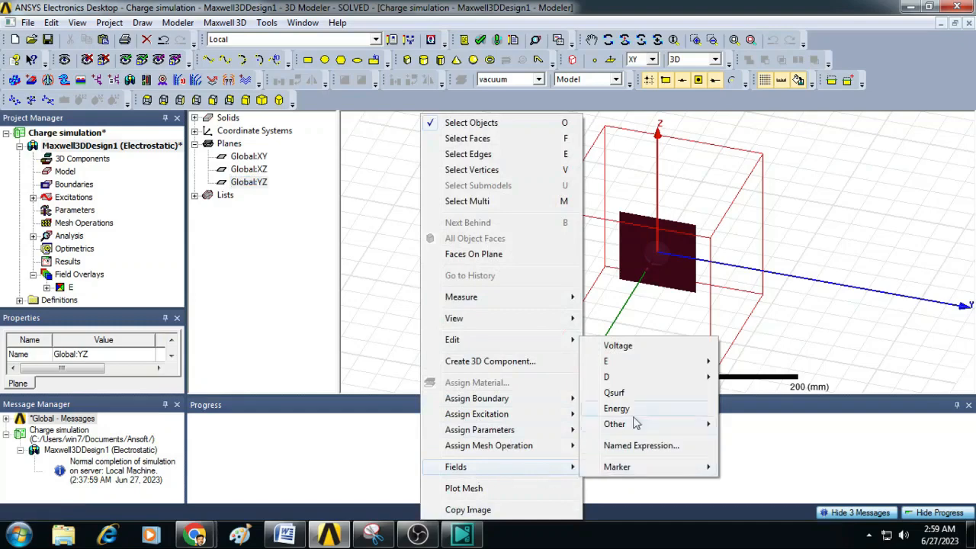
pyautogui.moveTo(605, 359)
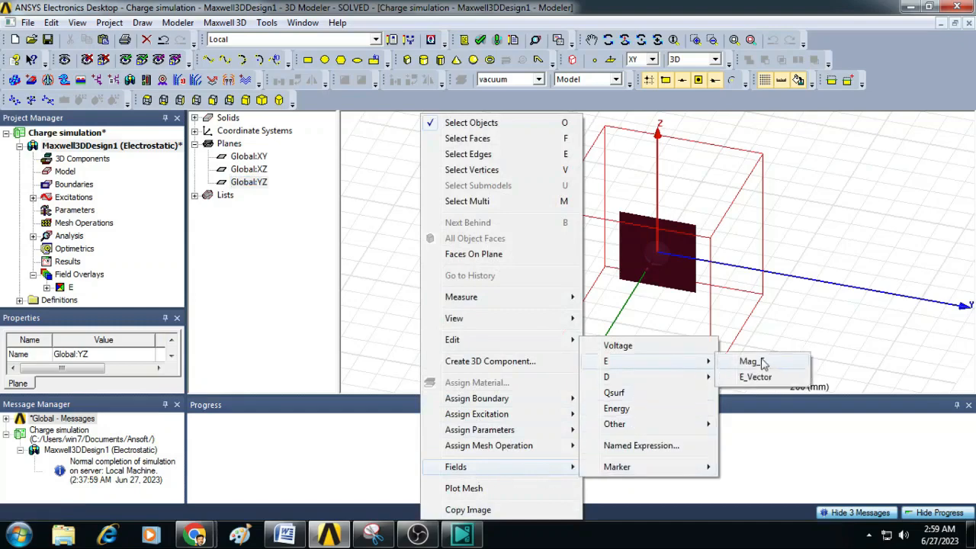
pyautogui.click(750, 359)
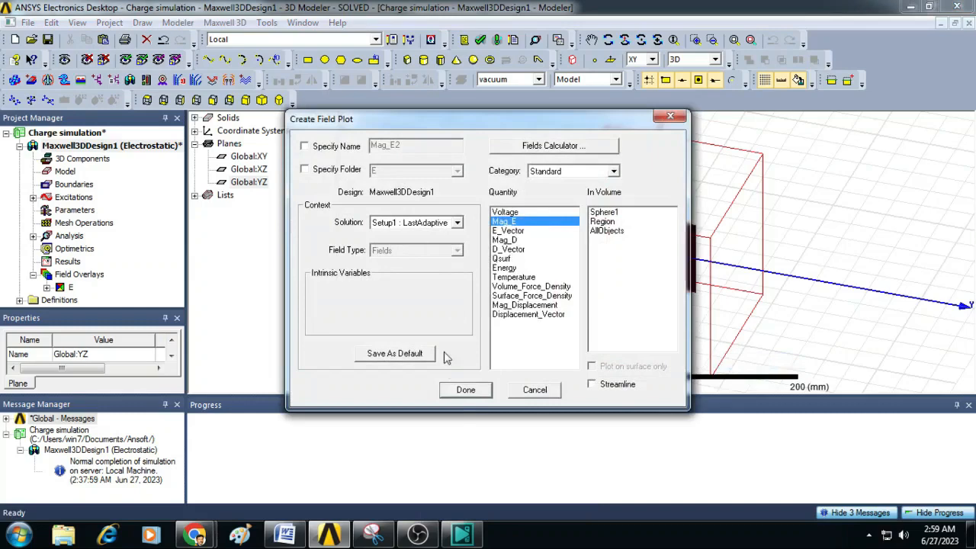
pyautogui.click(464, 390)
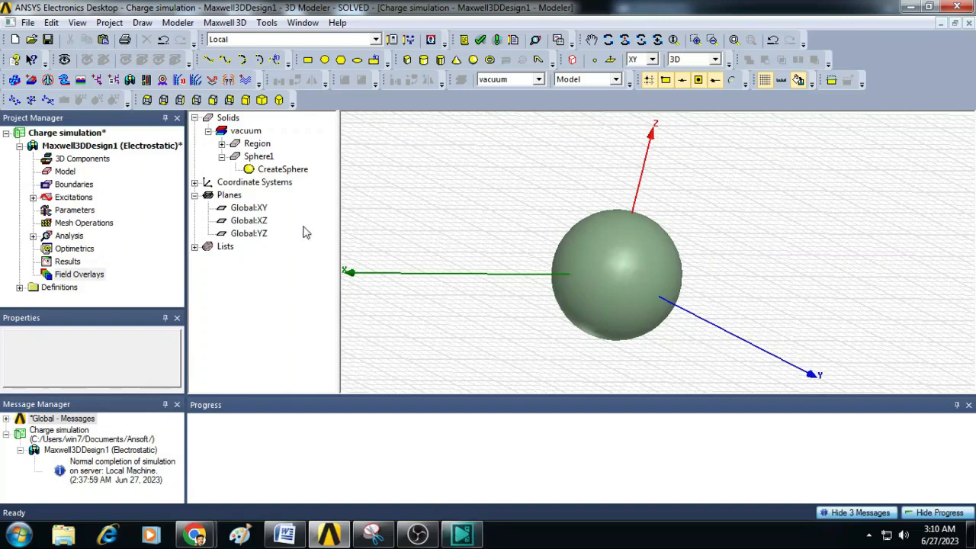
# Create an E_Vector field plot on Sphere1's surface and orbit to inspect the arrows.
pyautogui.click(259, 156)
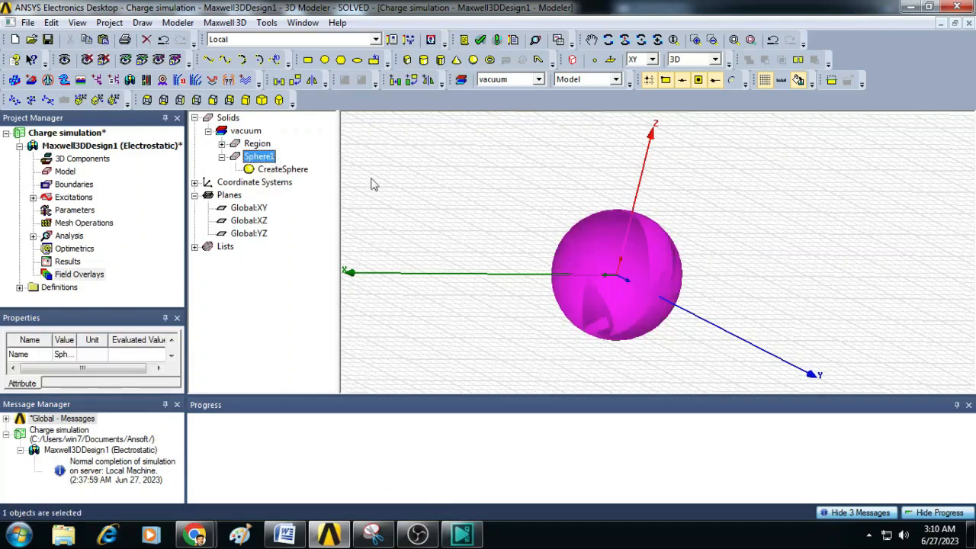
pyautogui.moveTo(410, 197)
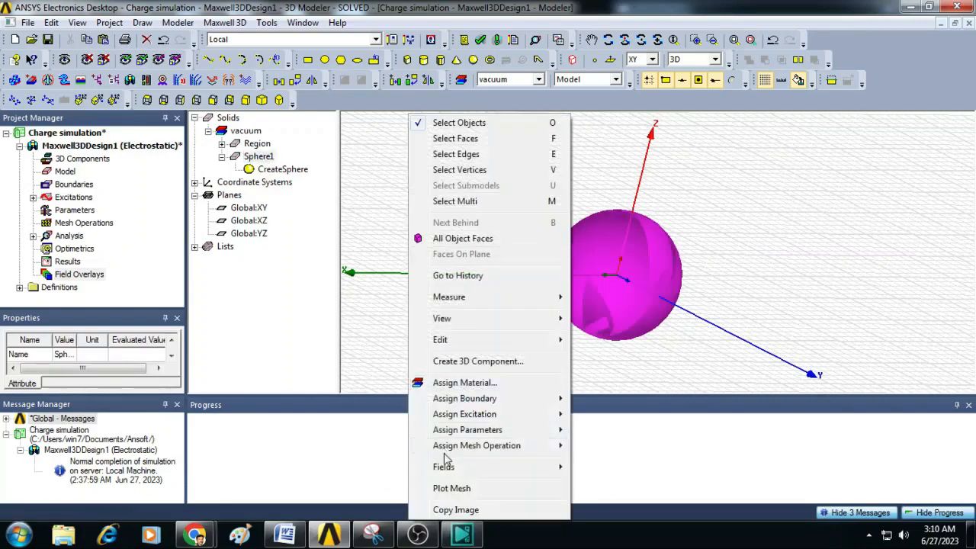
pyautogui.moveTo(442, 467)
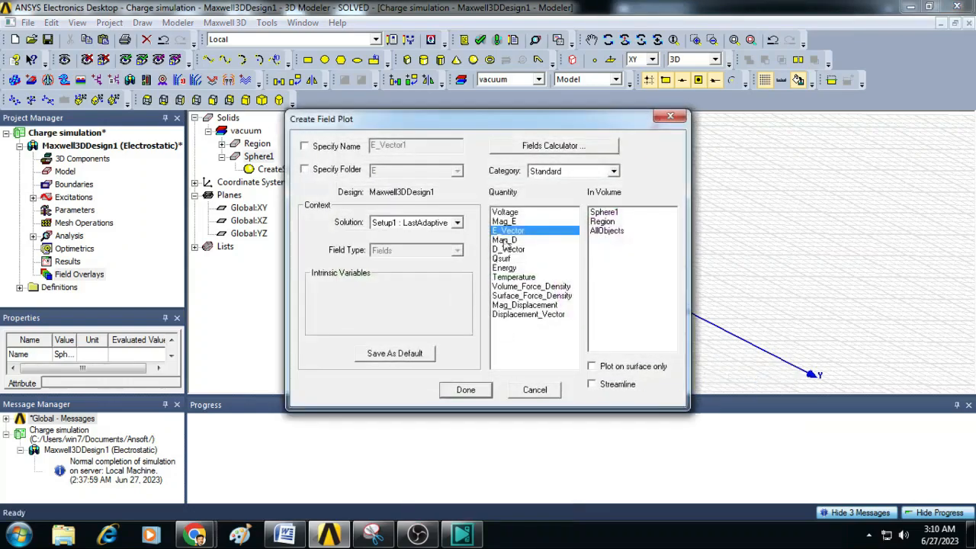
pyautogui.moveTo(550, 238)
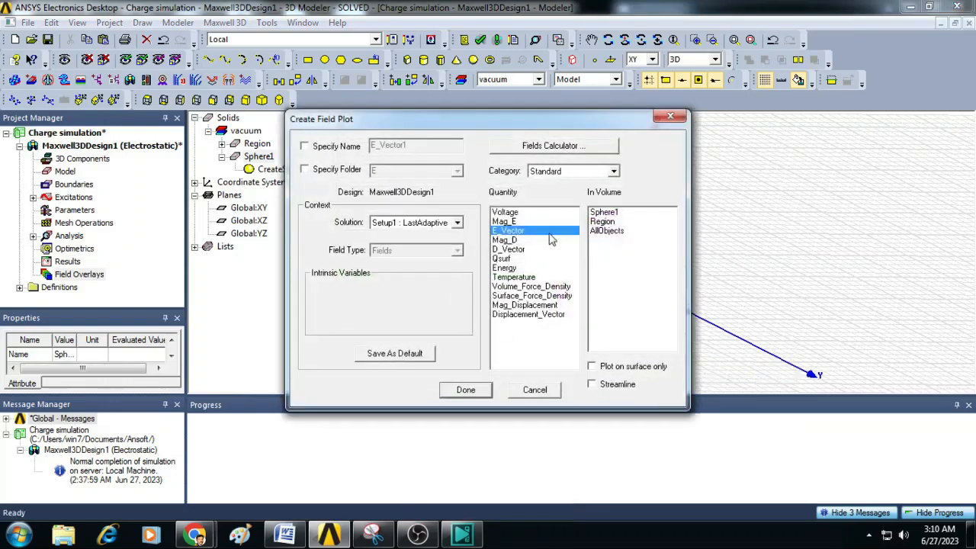
pyautogui.click(464, 390)
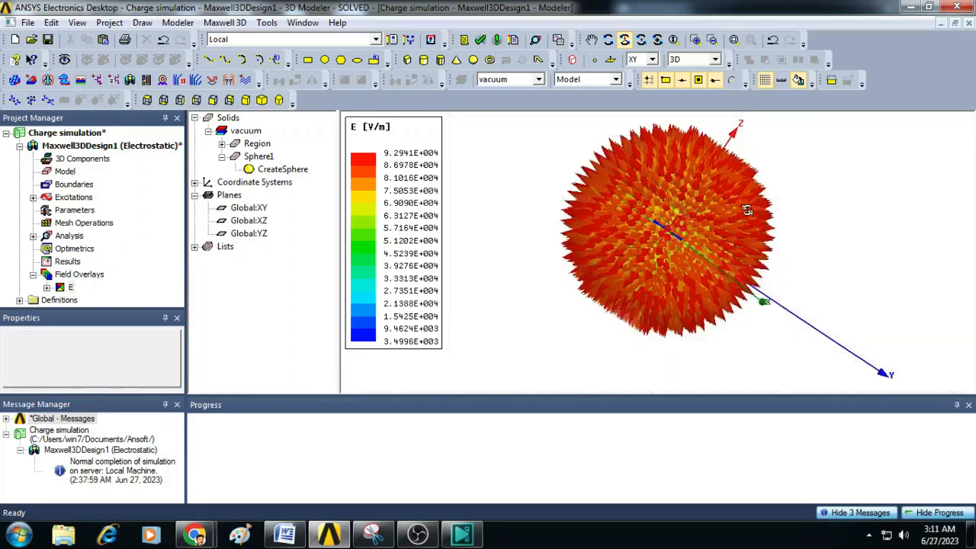
pyautogui.moveTo(747, 210); pyautogui.dragTo(699, 226)
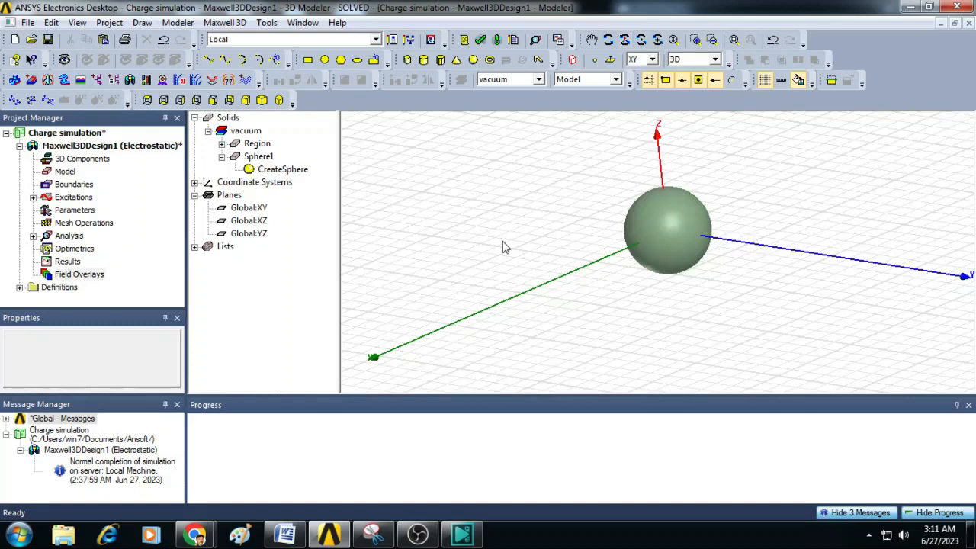
# Create an E_Vector field plot on the Global:YZ plane showing arrows radiating from the sphere.
pyautogui.click(249, 233)
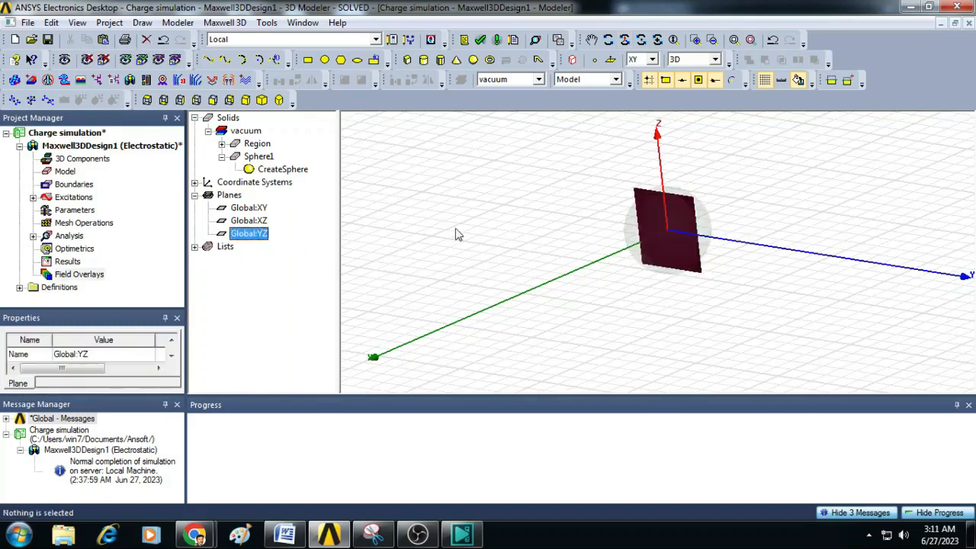
pyautogui.rightClick(457, 235)
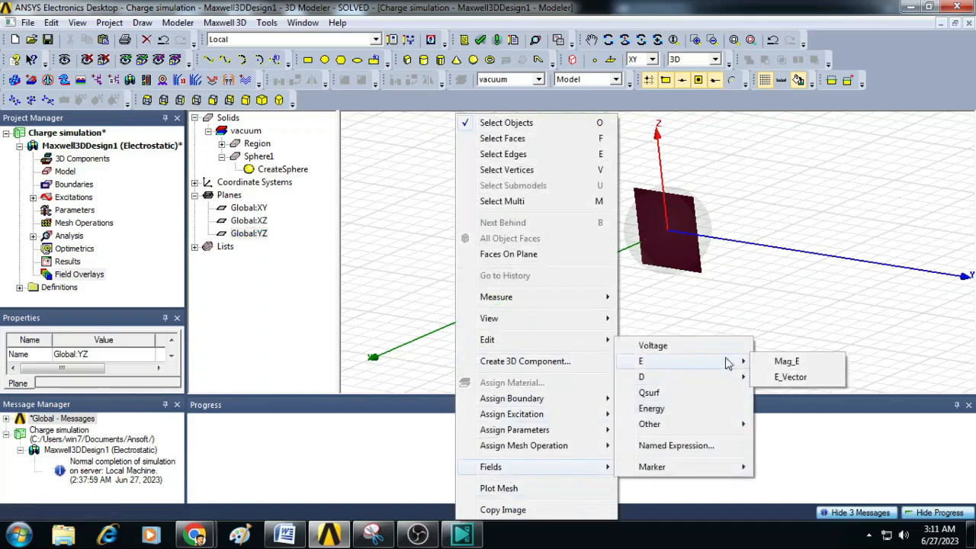
pyautogui.click(790, 377)
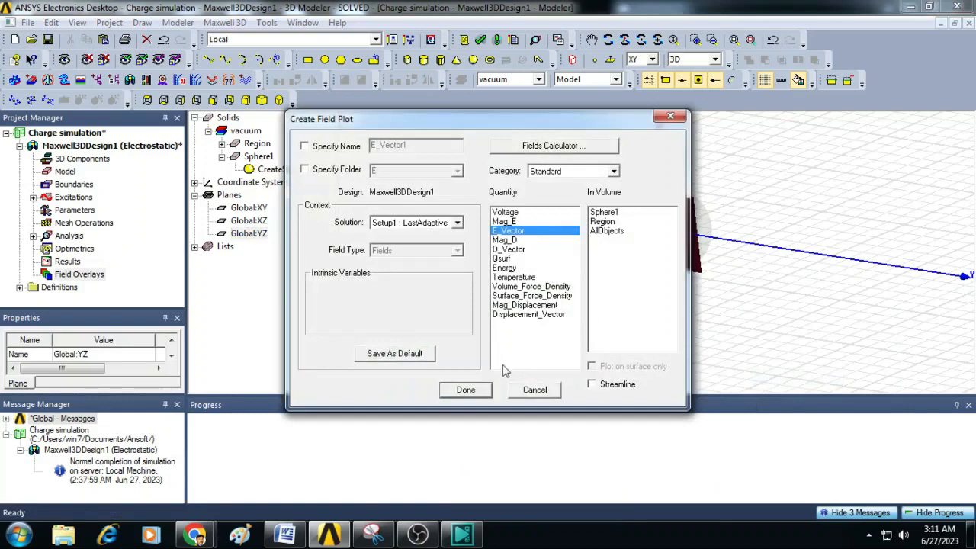
pyautogui.moveTo(567, 244)
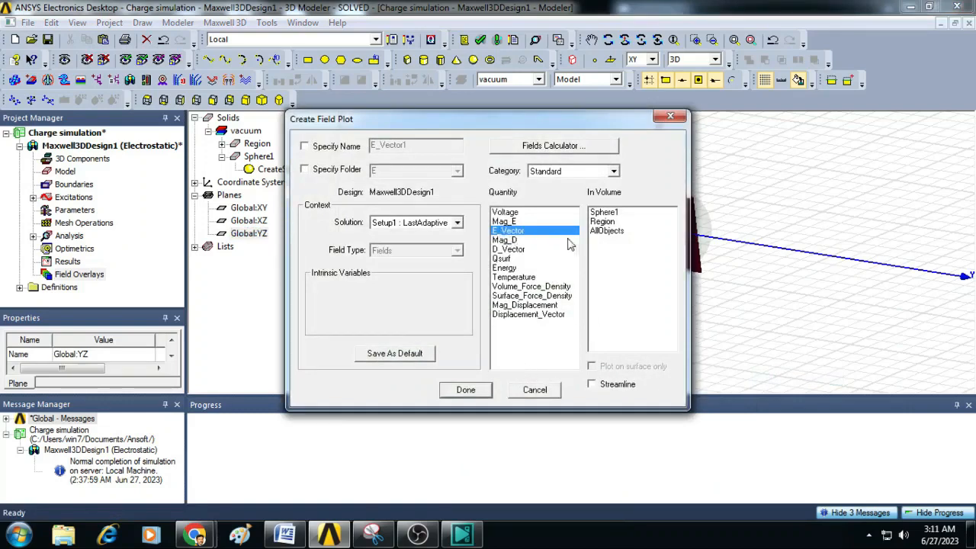
pyautogui.moveTo(475, 400)
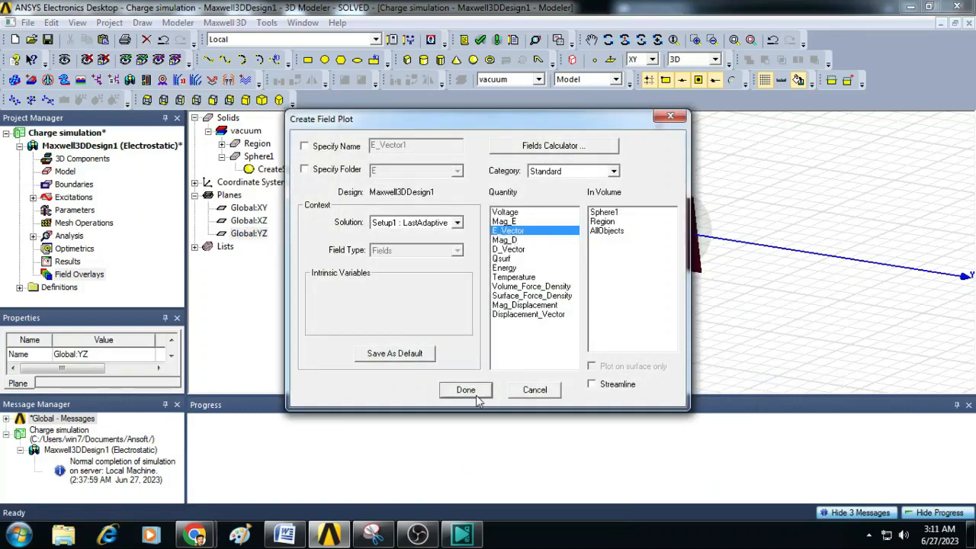
pyautogui.click(465, 390)
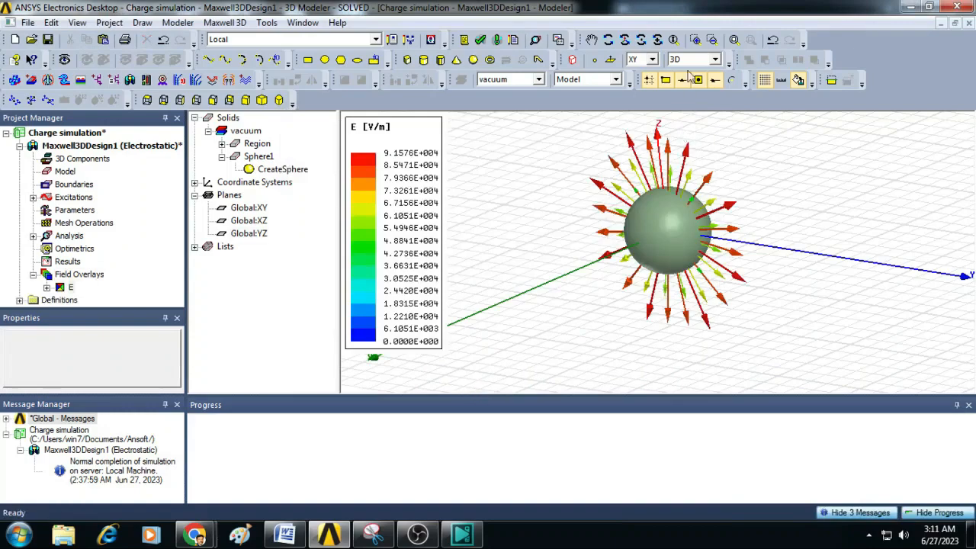